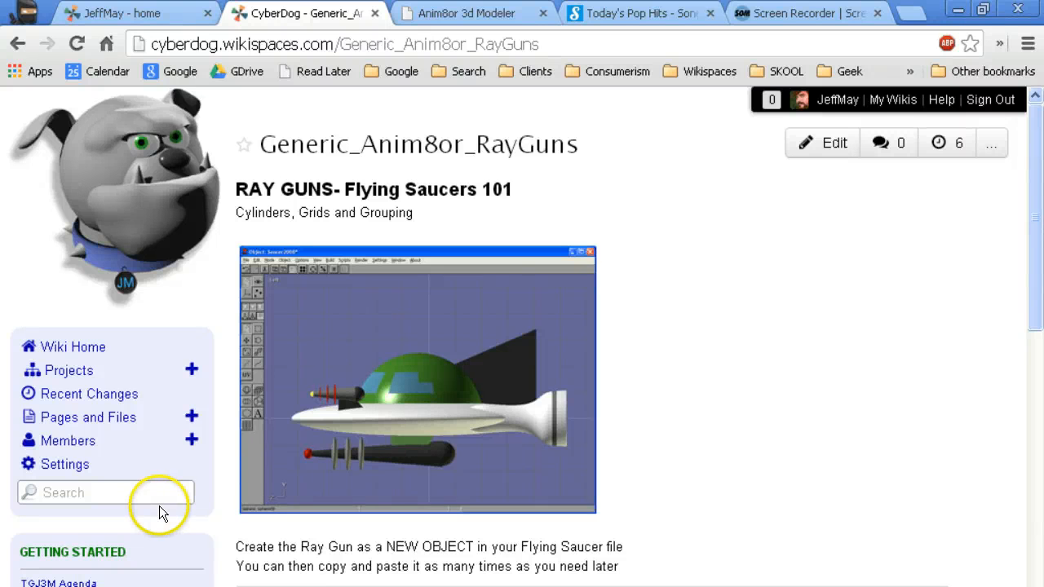
mouse_move(401, 459)
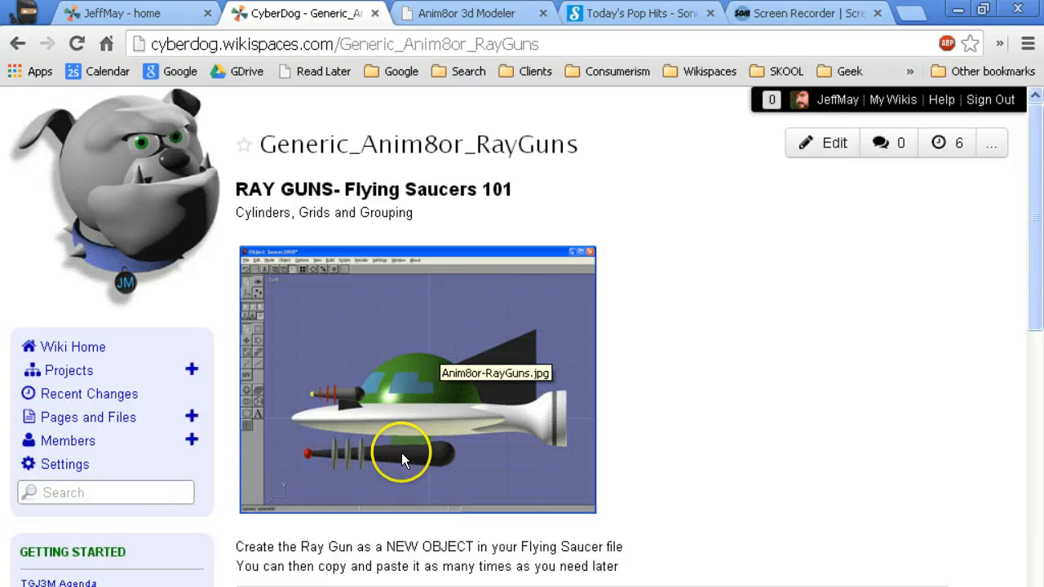
Switch to the Saucer model window and orbit around to inspect its existing ray guns
click(460, 13)
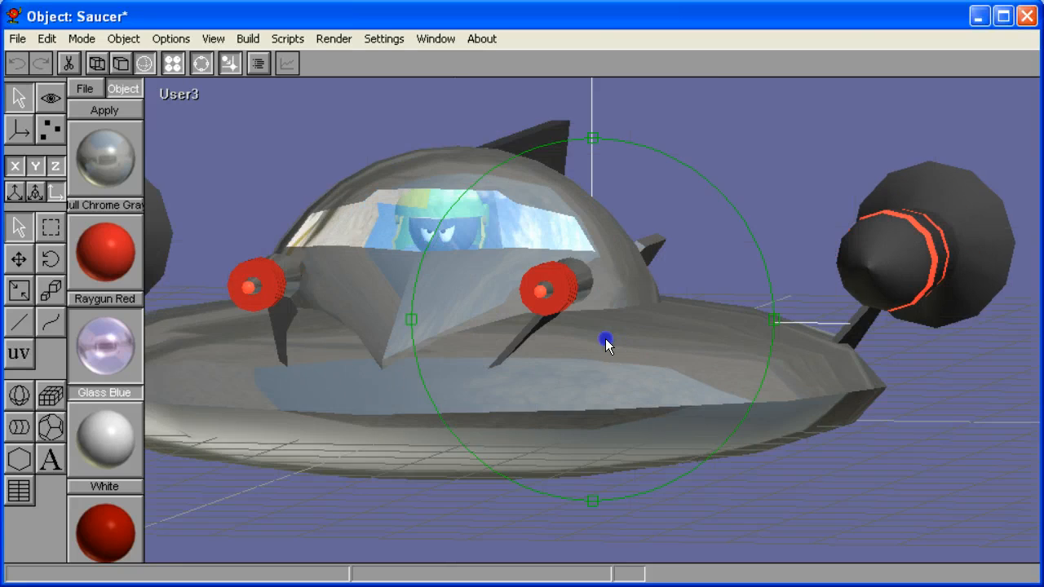
drag(606, 342, 585, 351)
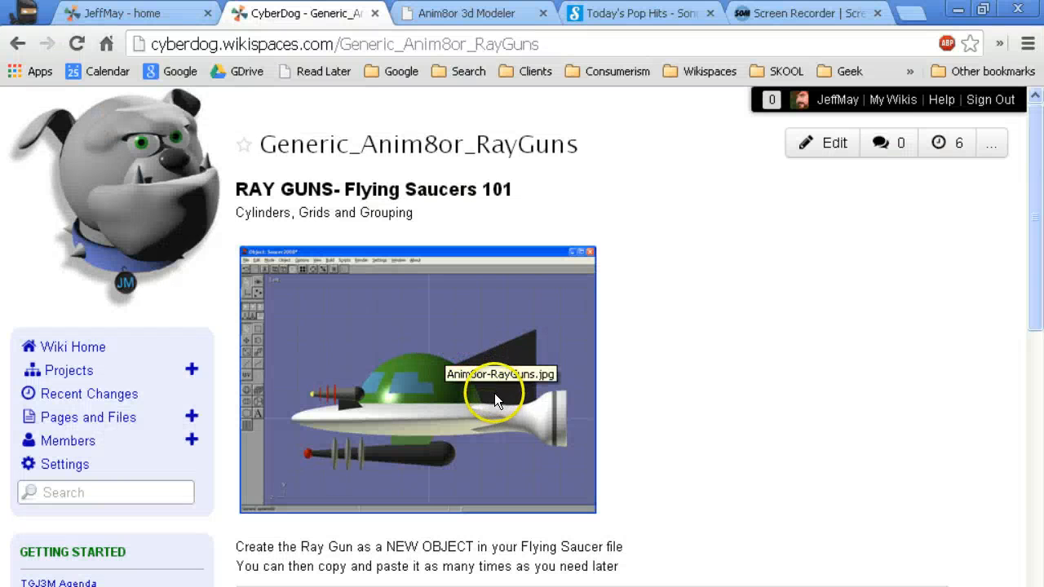
scroll(down, 3)
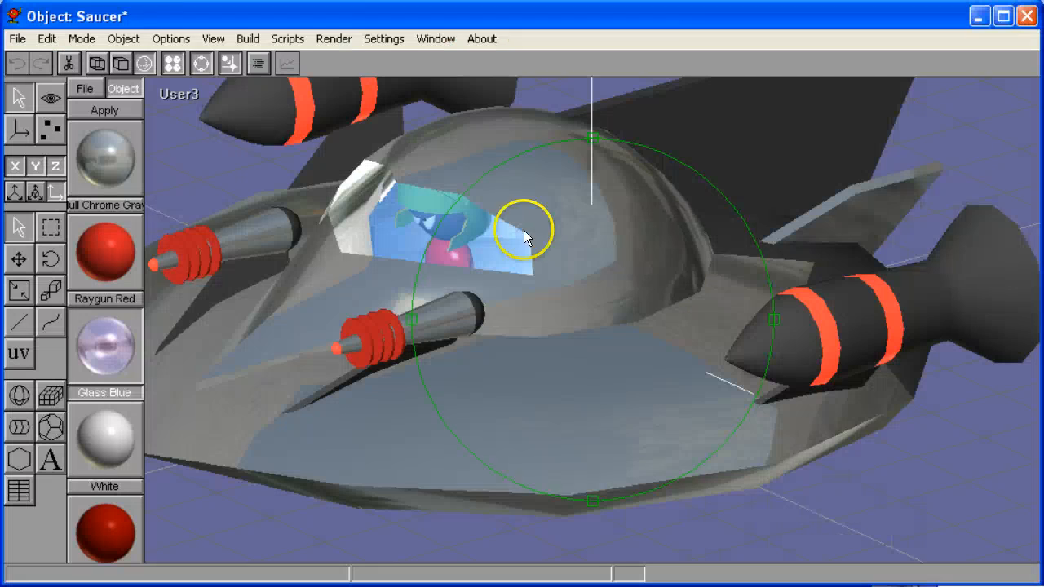
Create a new empty object and name it New Rayguns in the object settings
click(124, 39)
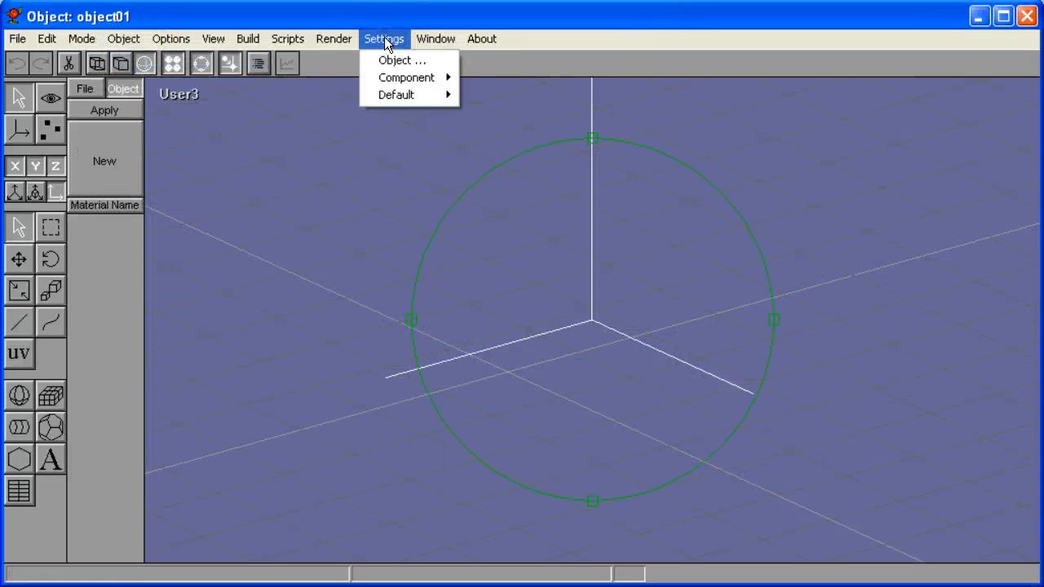
click(402, 60)
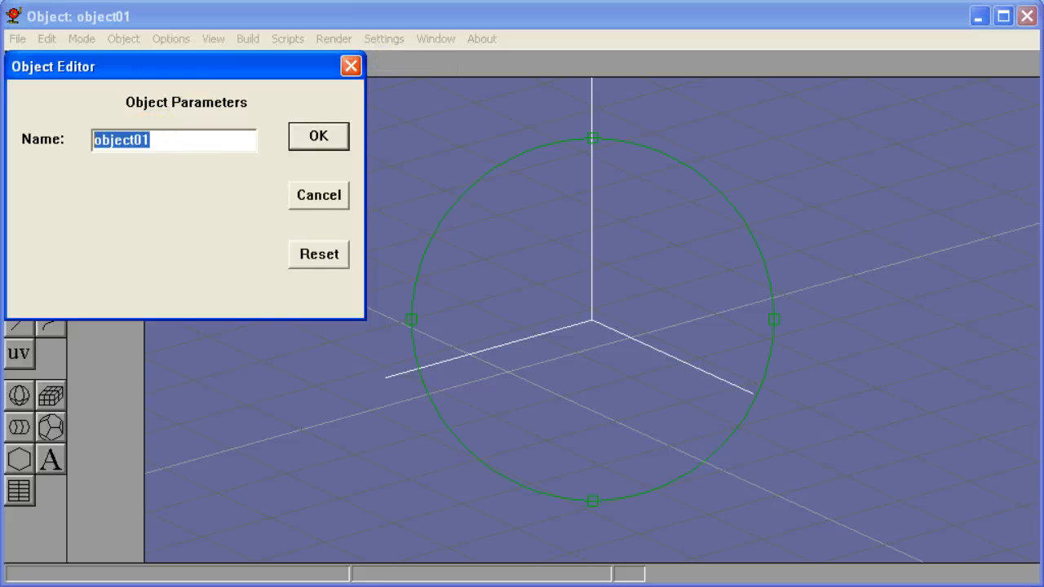
text(New Rayg)
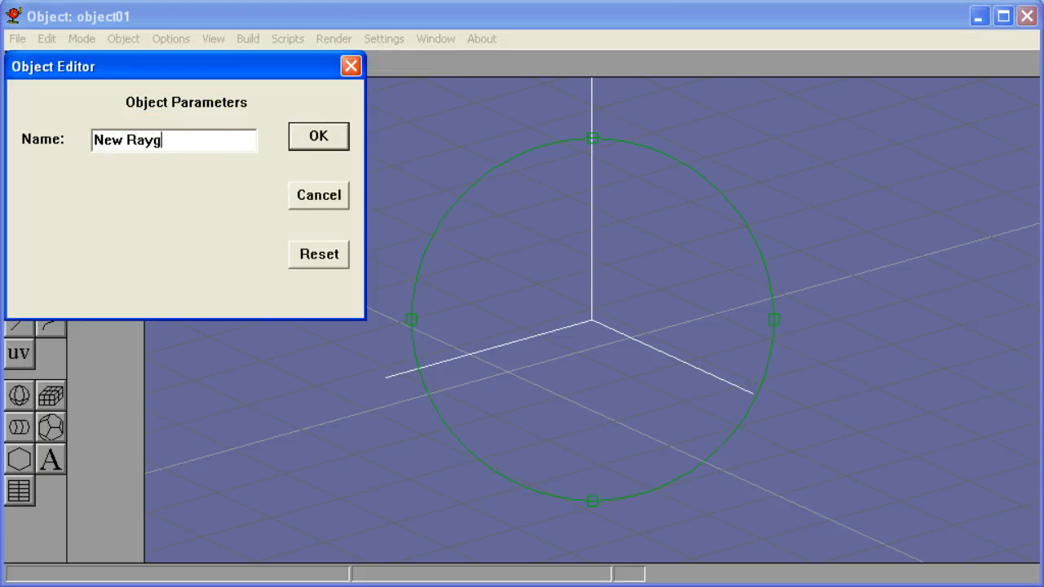
click(317, 135)
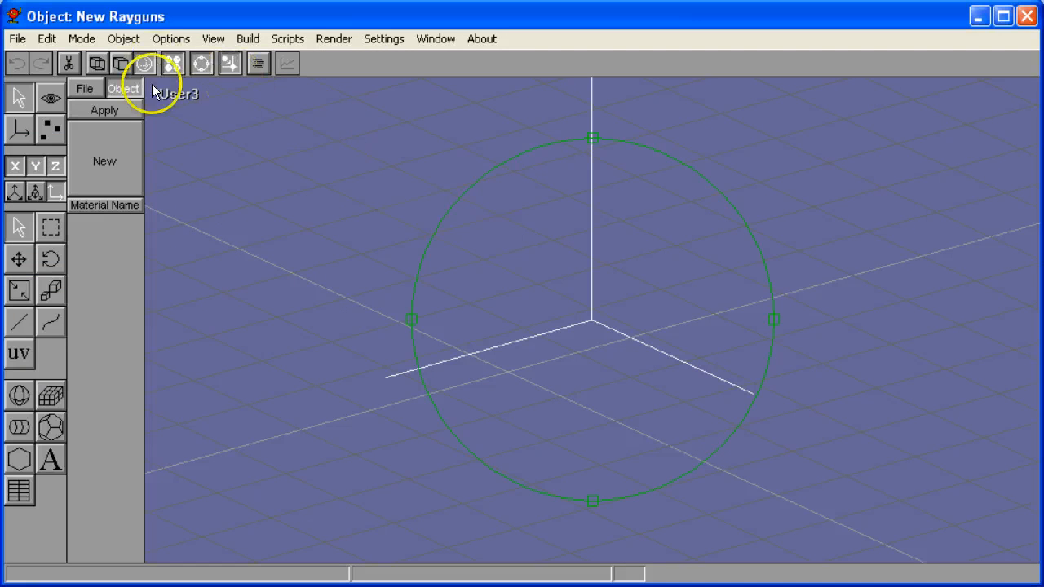
click(144, 62)
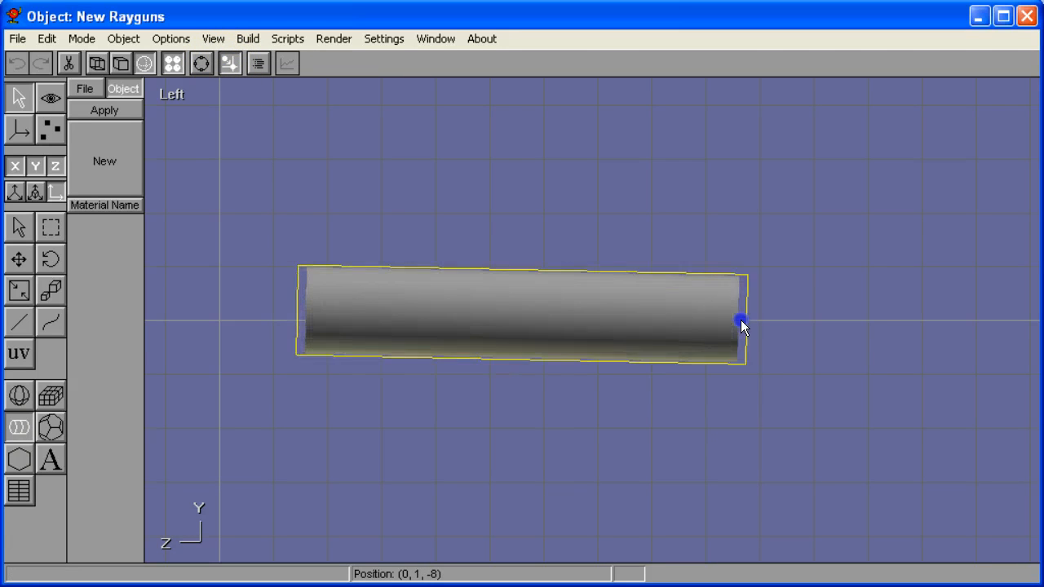
Stretch the horizontal barrel cylinder longer and slightly thicker in the Left view
drag(737, 323, 796, 335)
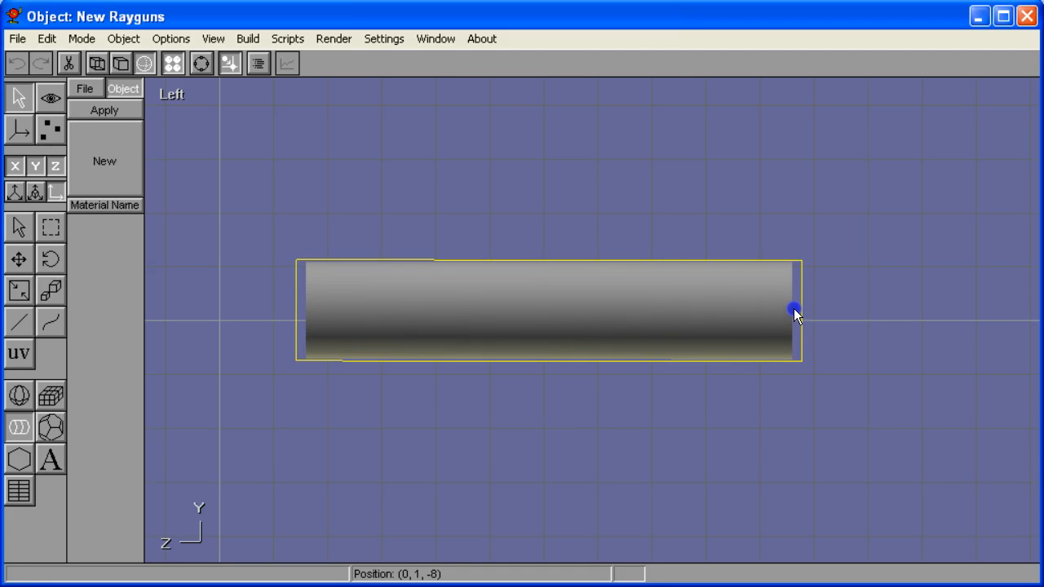
drag(796, 313, 829, 346)
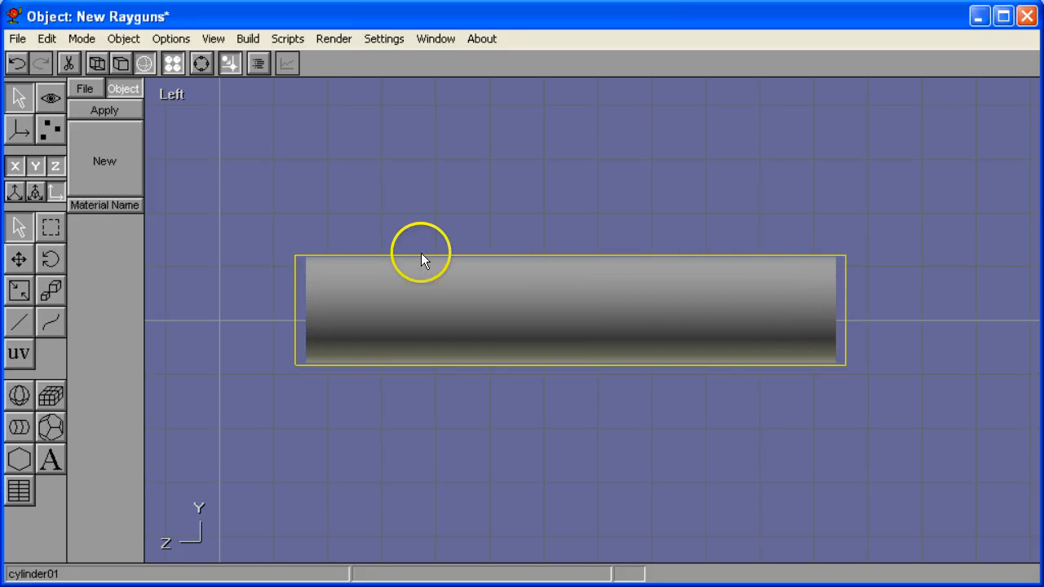
mouse_move(453, 346)
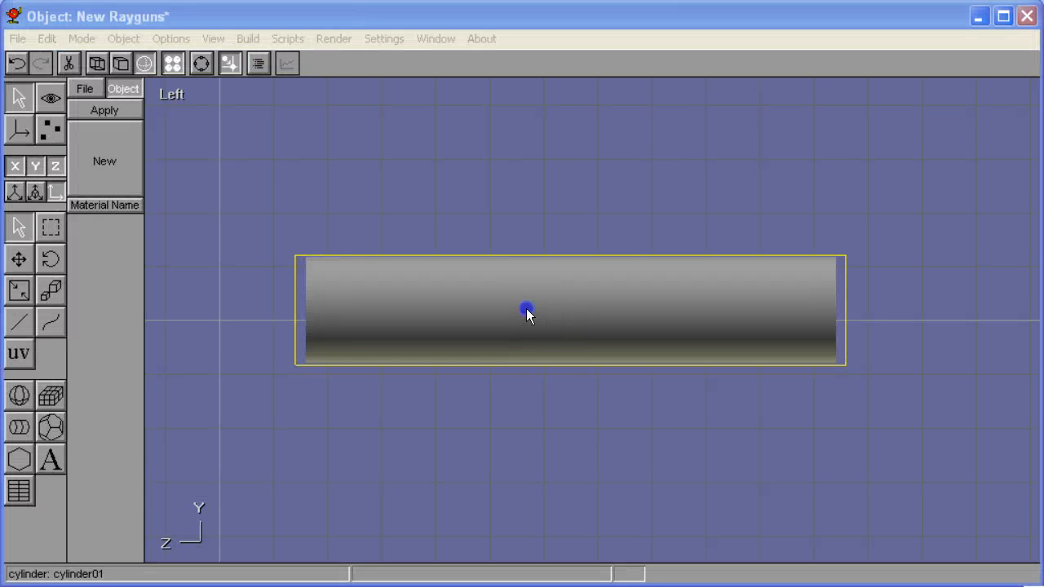
Set the barrel cylinder's length to 60 and taper it from start diameter 5 to a wider end
double_click(525, 310)
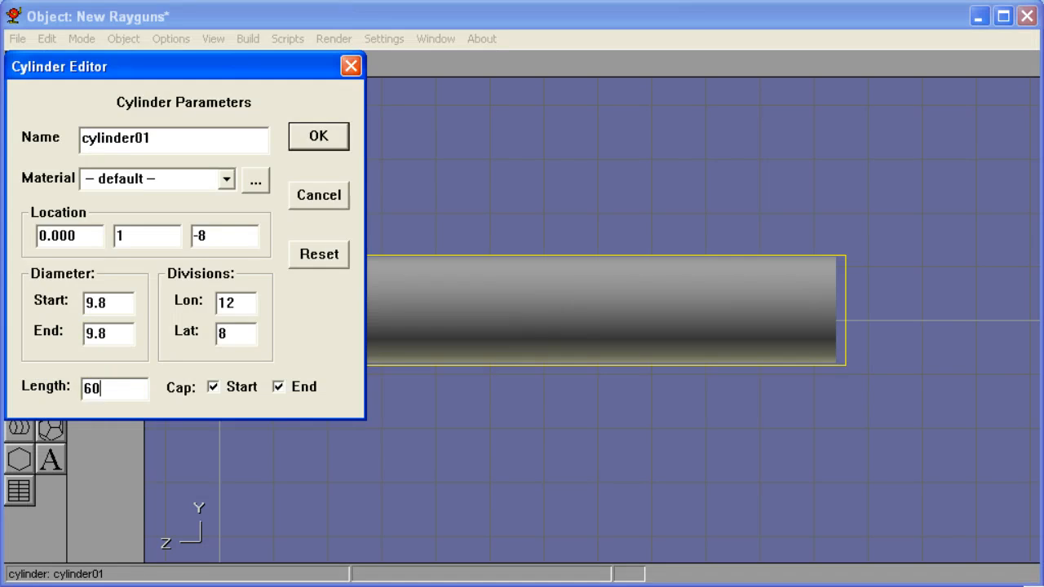
click(317, 136)
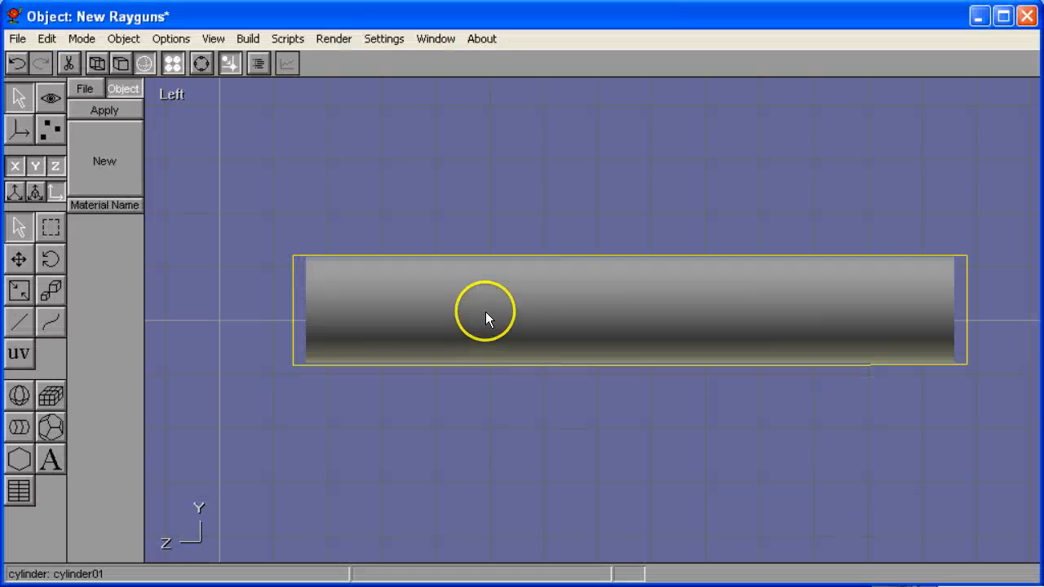
double_click(483, 313)
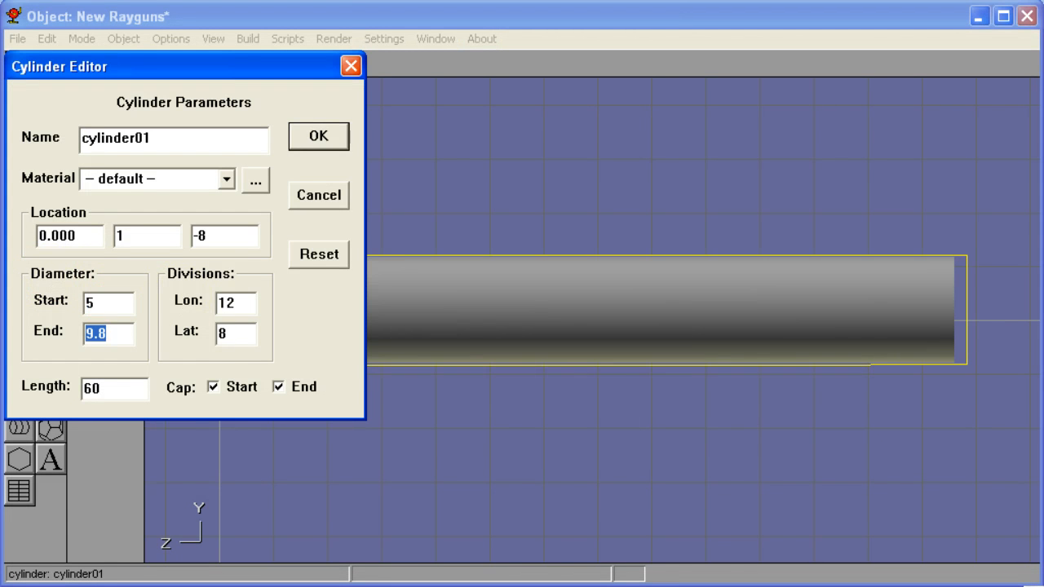
click(318, 136)
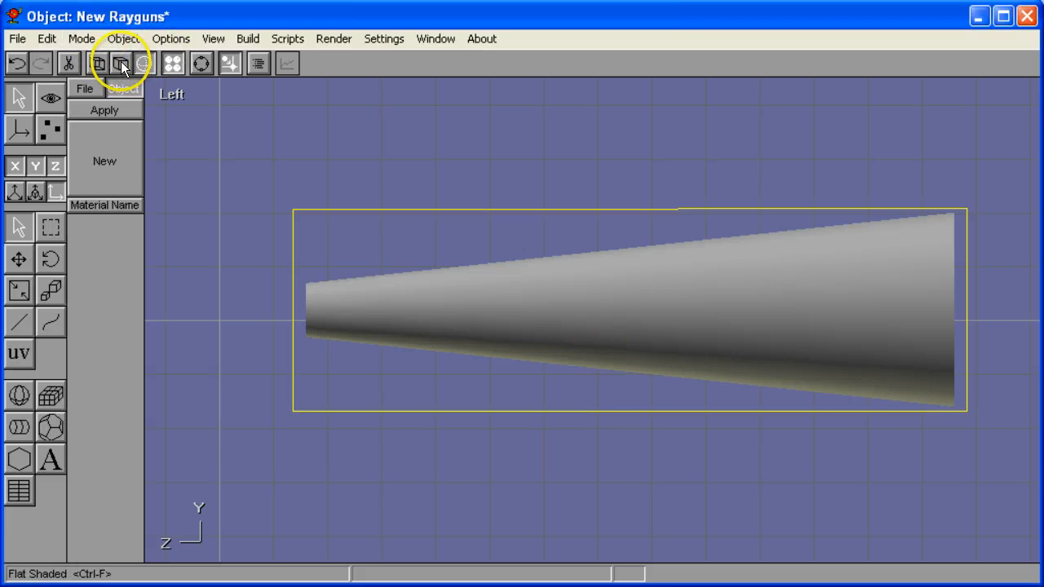
With flat shading on, give the barrel a single latitude division and locate it at 0, 0
click(119, 64)
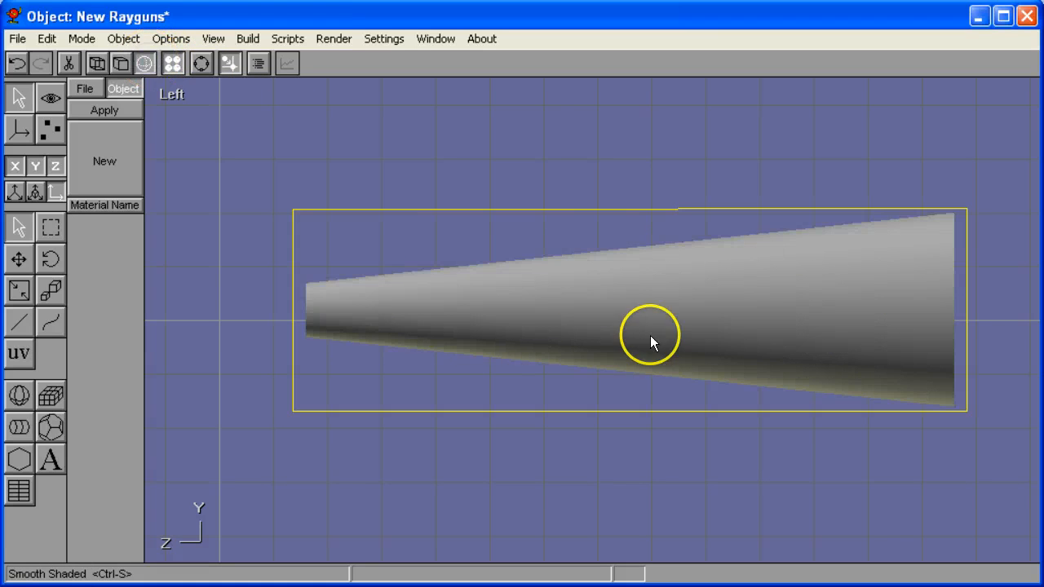
click(119, 63)
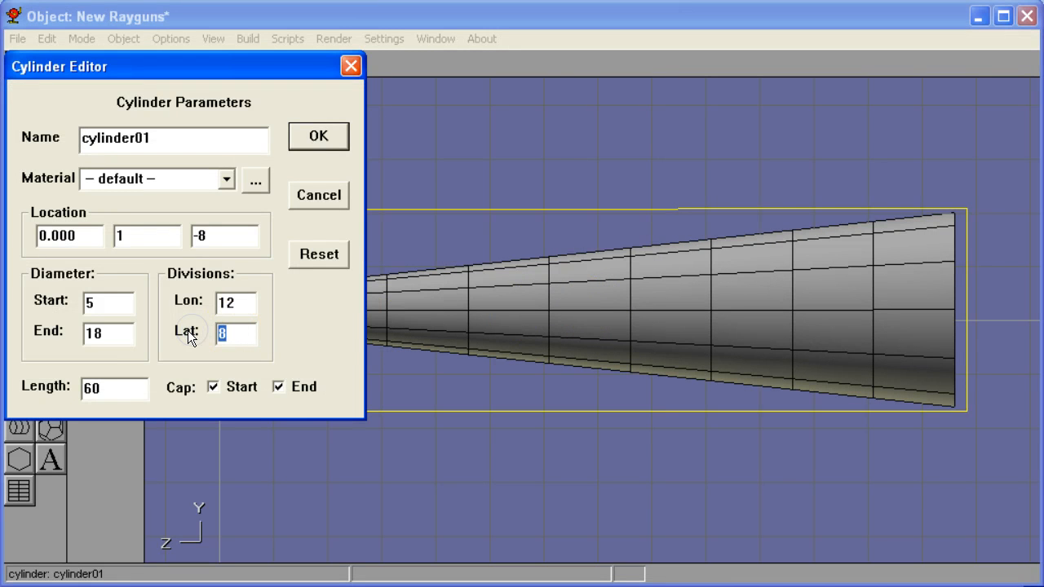
text(1)
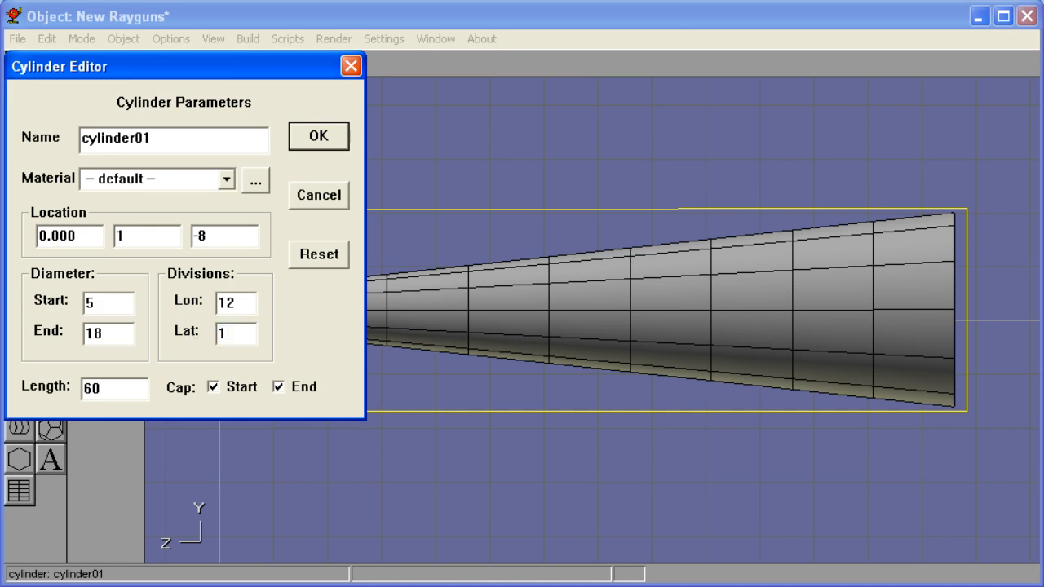
click(316, 135)
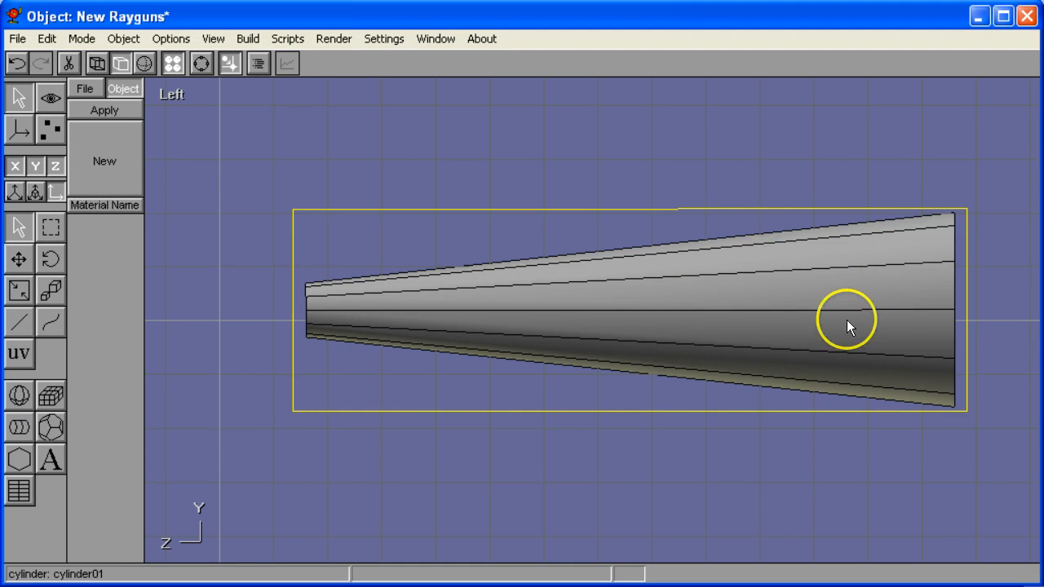
mouse_move(739, 313)
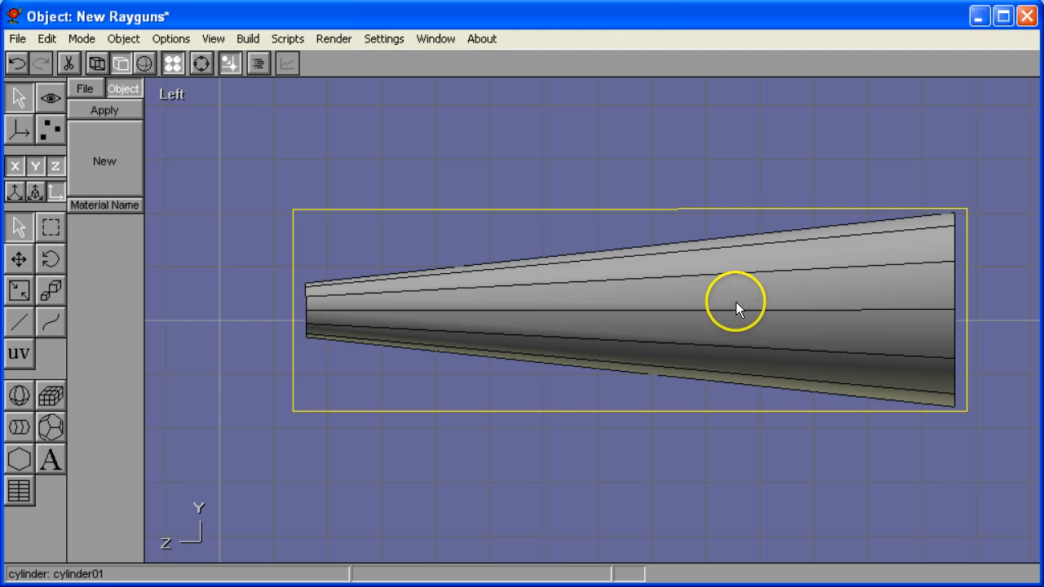
mouse_move(607, 304)
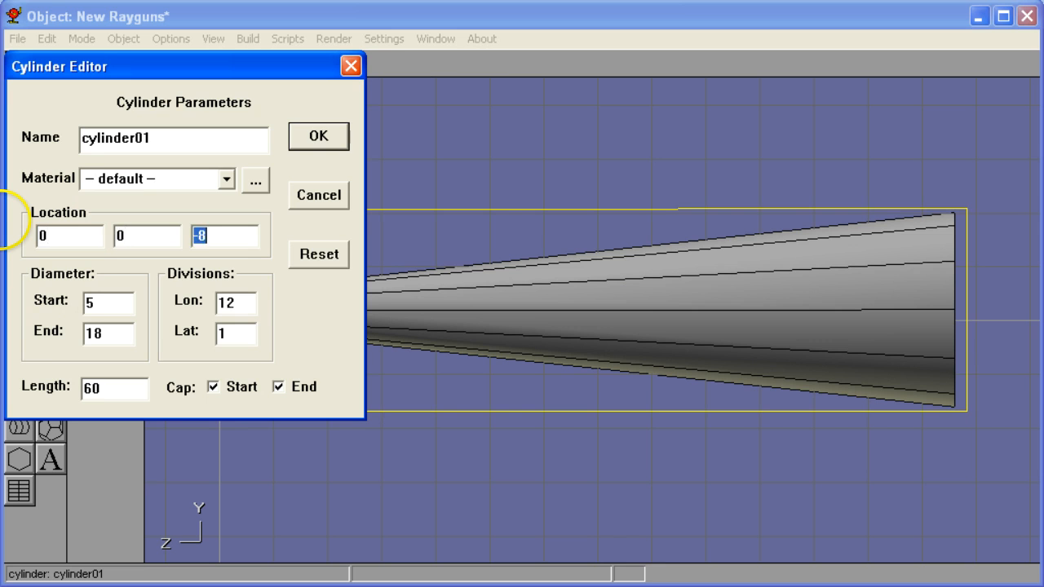
click(317, 136)
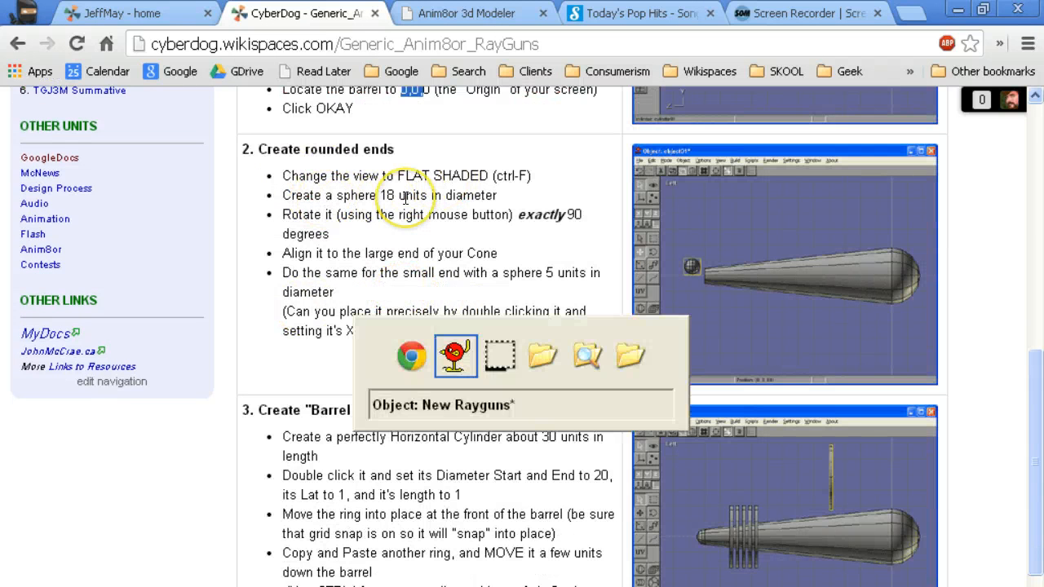
Add a sphere floating above the wide part of the barrel and set its diameter
click(456, 356)
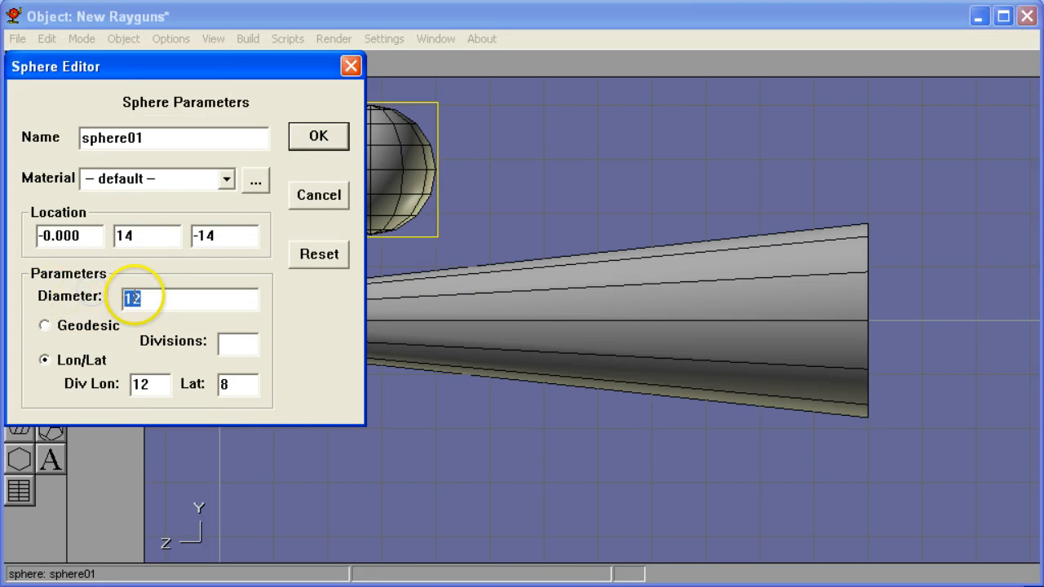
click(318, 135)
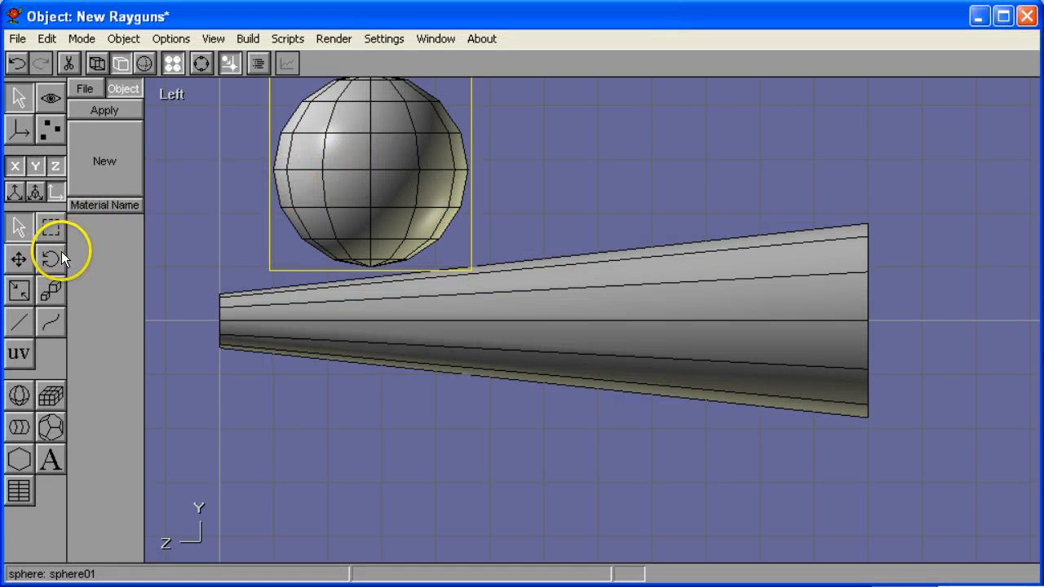
Rotate the sphere until its orientation reads (90, 0, 0), poles along the barrel
click(50, 258)
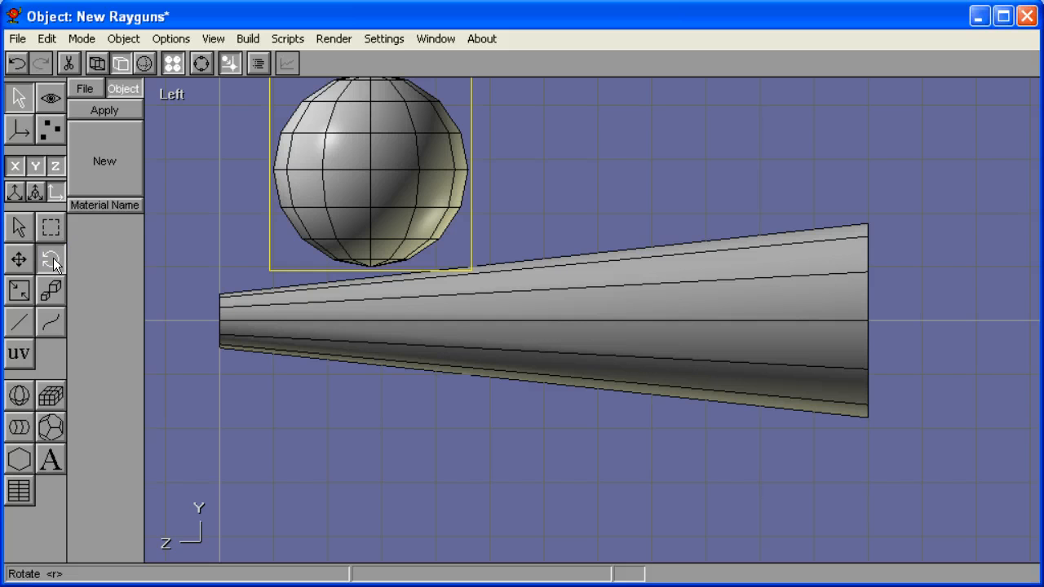
click(50, 257)
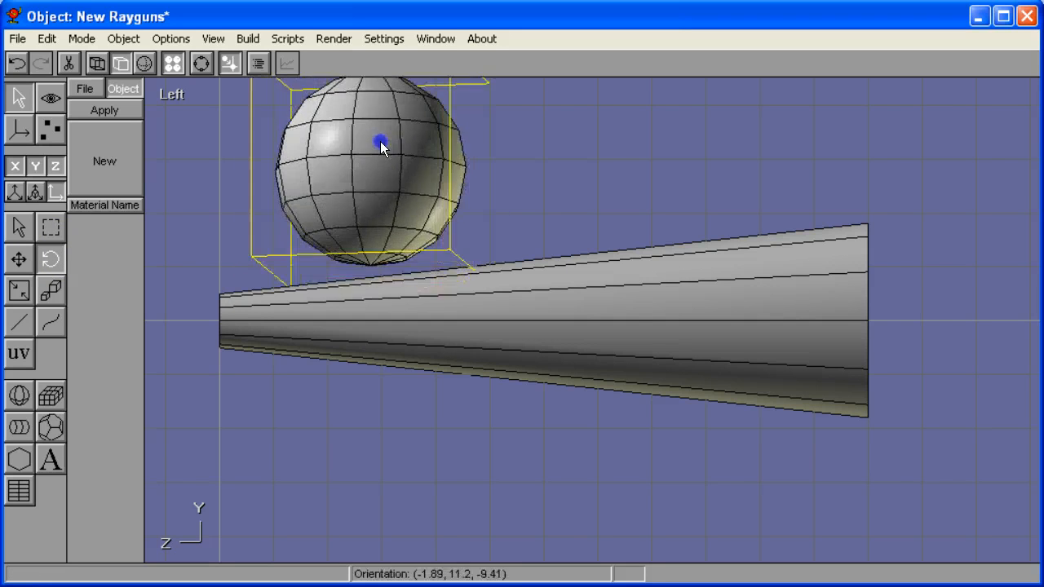
drag(381, 145, 382, 181)
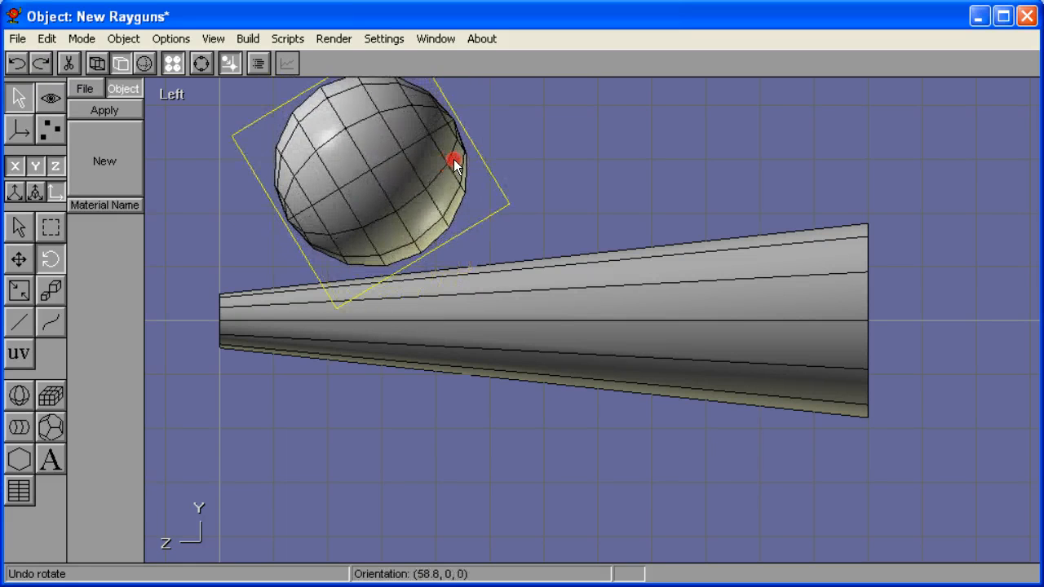
drag(454, 162, 493, 171)
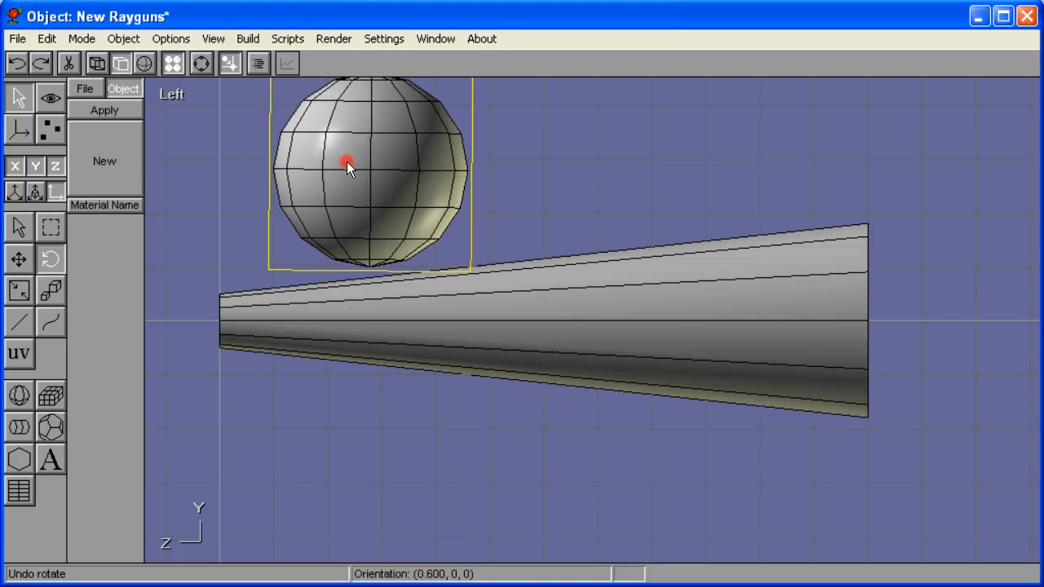
drag(346, 161, 498, 173)
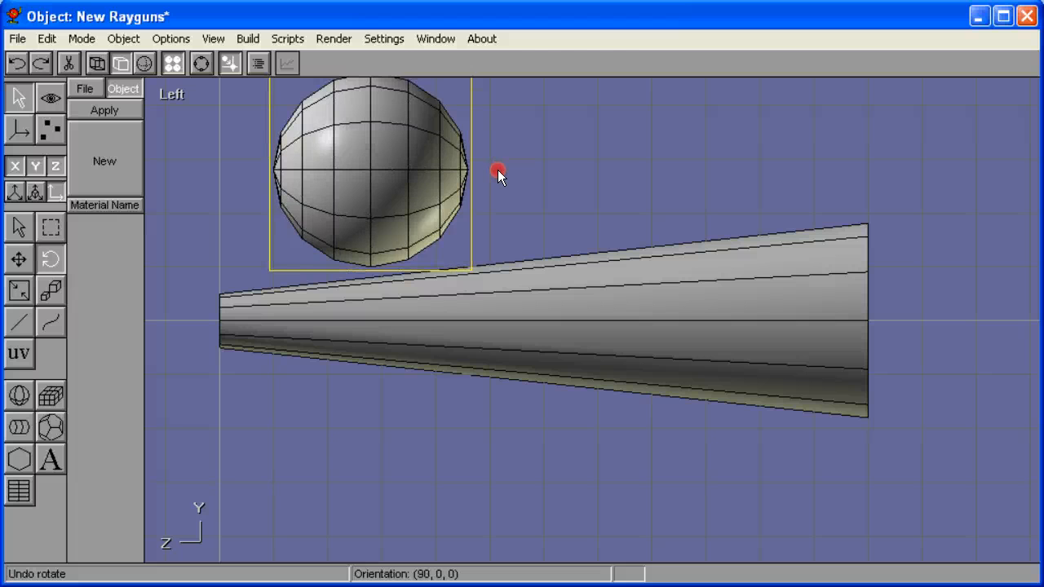
drag(499, 177, 500, 178)
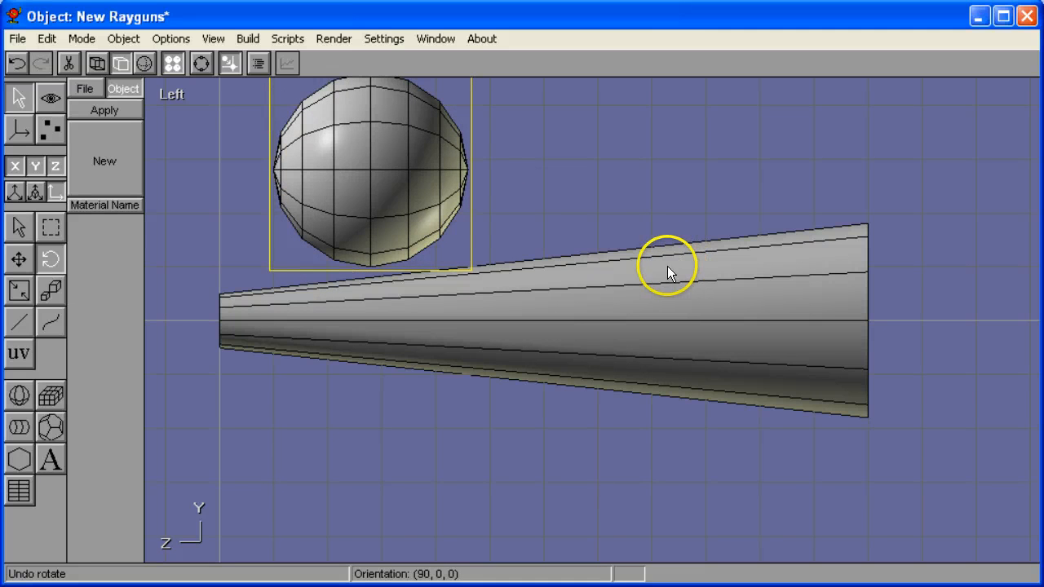
mouse_move(344, 222)
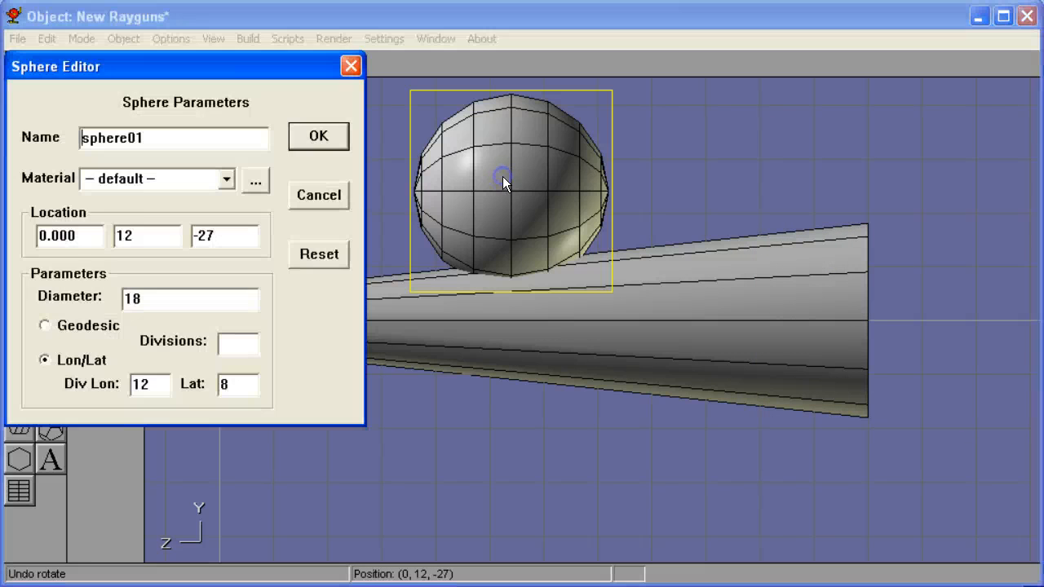
Enter new Location coordinates so the sphere caps the barrel's wide end
click(67, 236)
text(0)
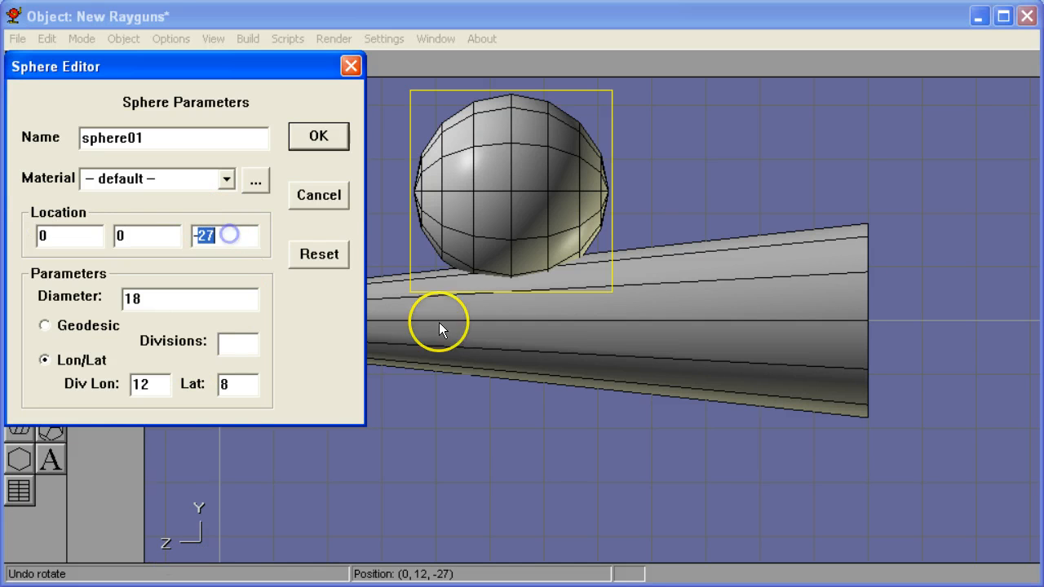
mouse_move(868, 329)
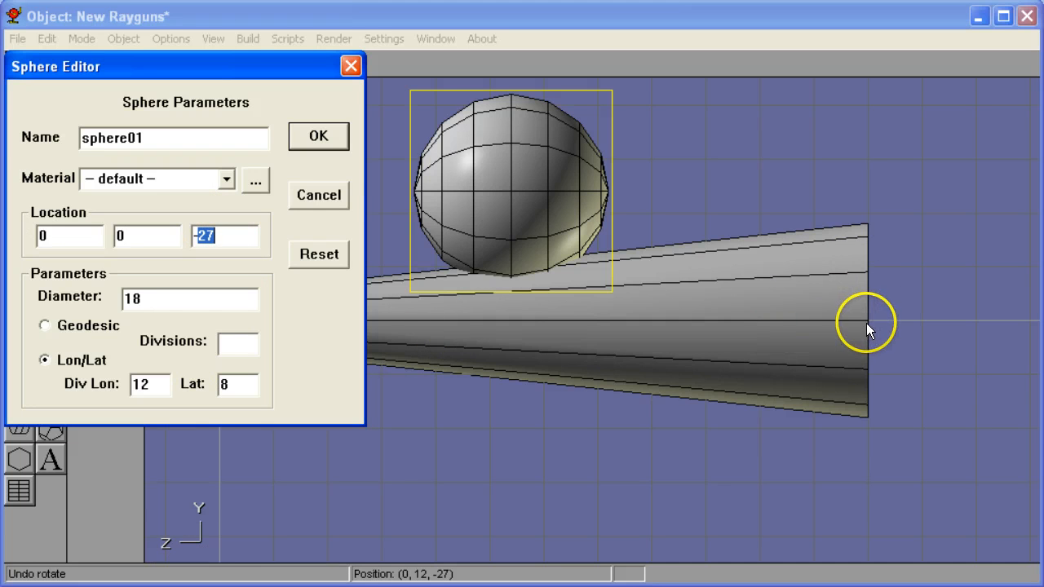
mouse_move(426, 286)
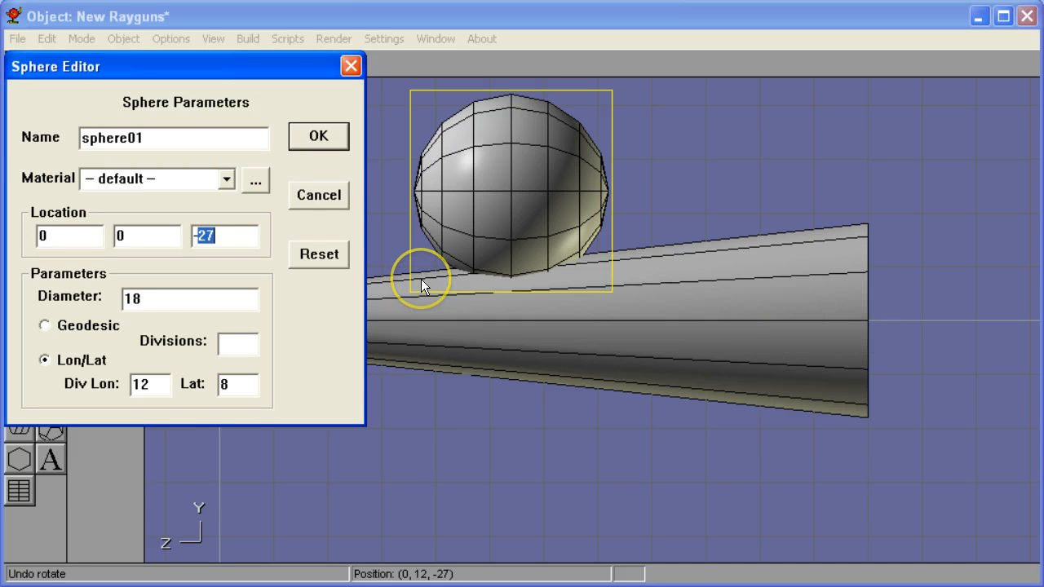
click(318, 135)
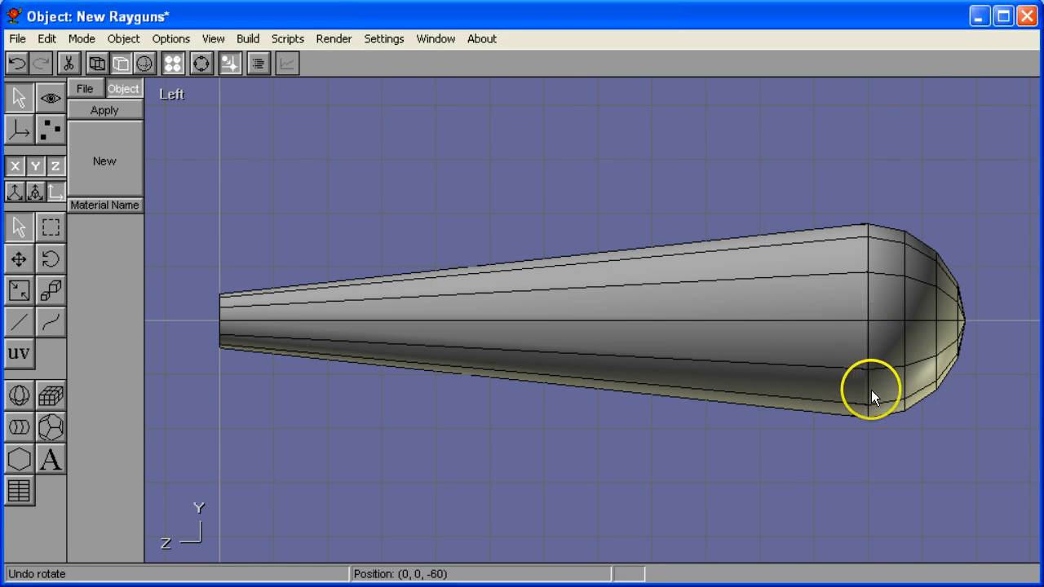
mouse_move(858, 349)
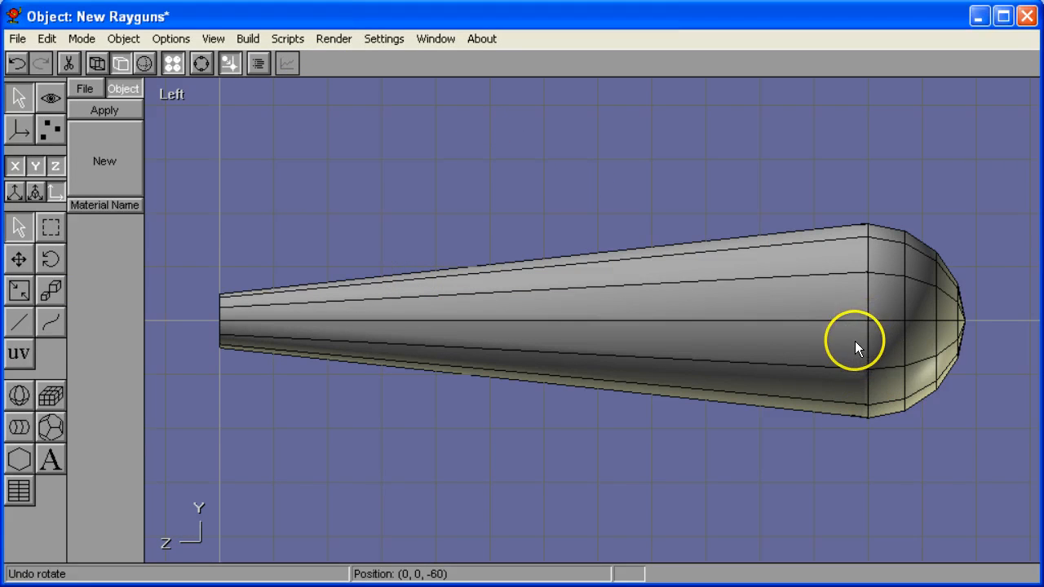
Place a second sphere at the barrel's narrow end with diameter 5 and location 0, 0, 0
drag(856, 337, 628, 368)
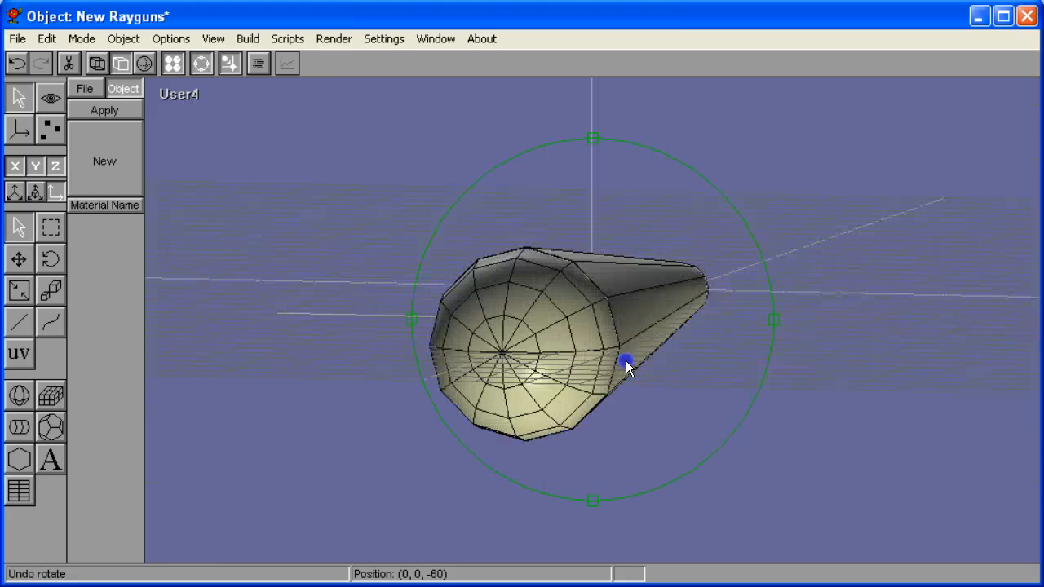
drag(629, 368, 715, 362)
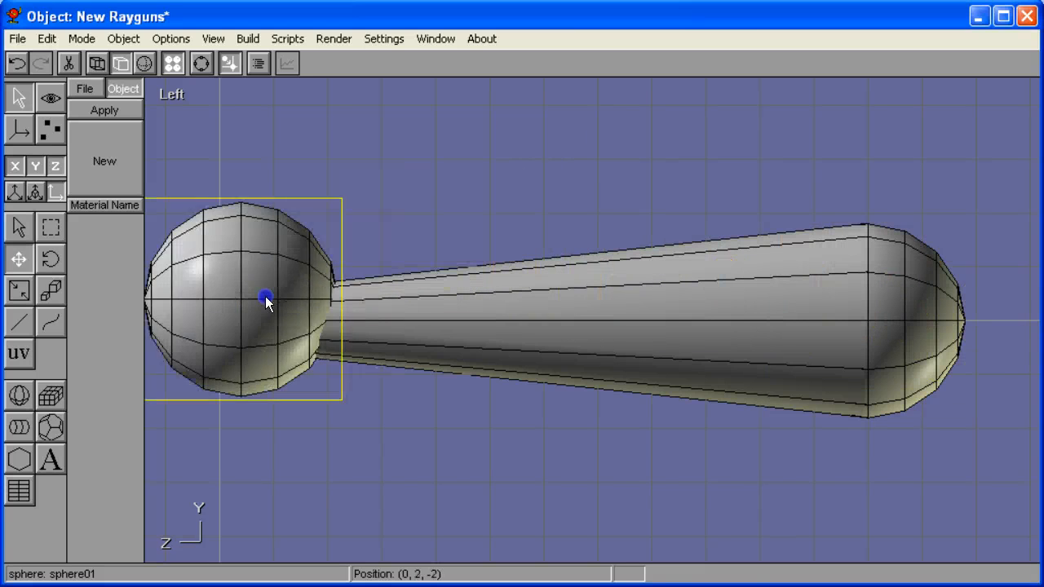
drag(264, 297, 310, 367)
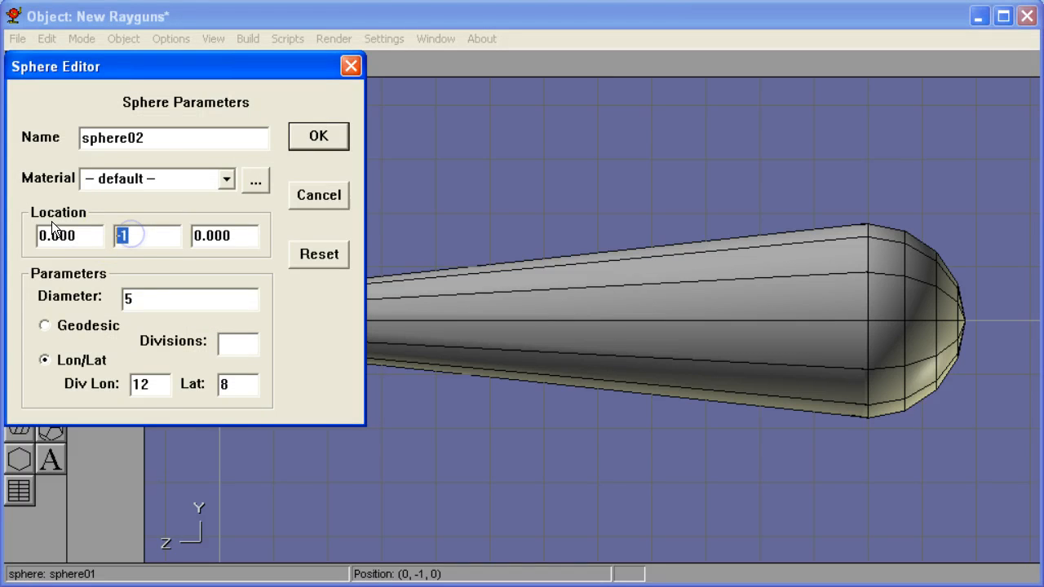
text(0)
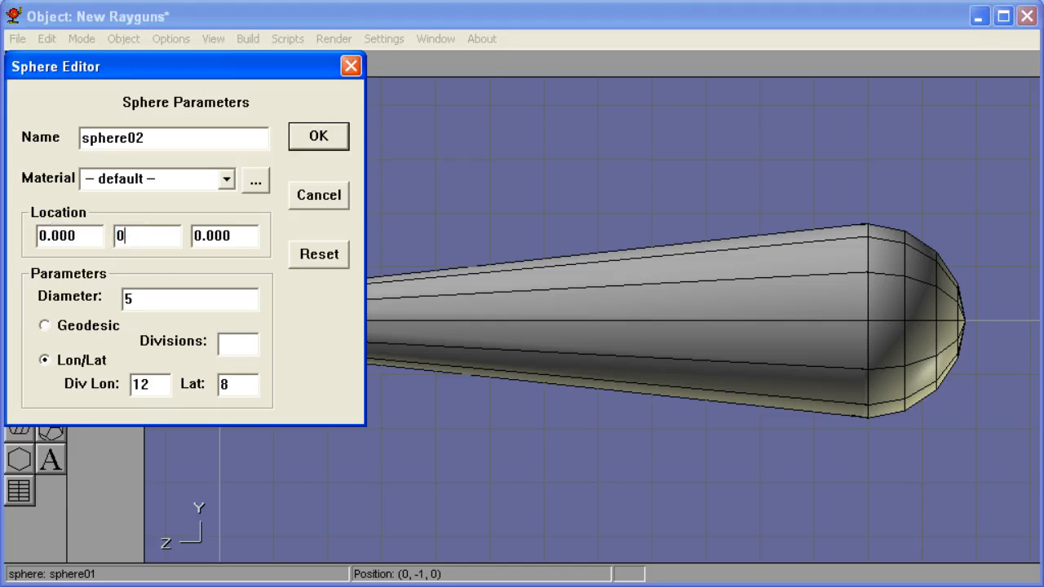
click(319, 136)
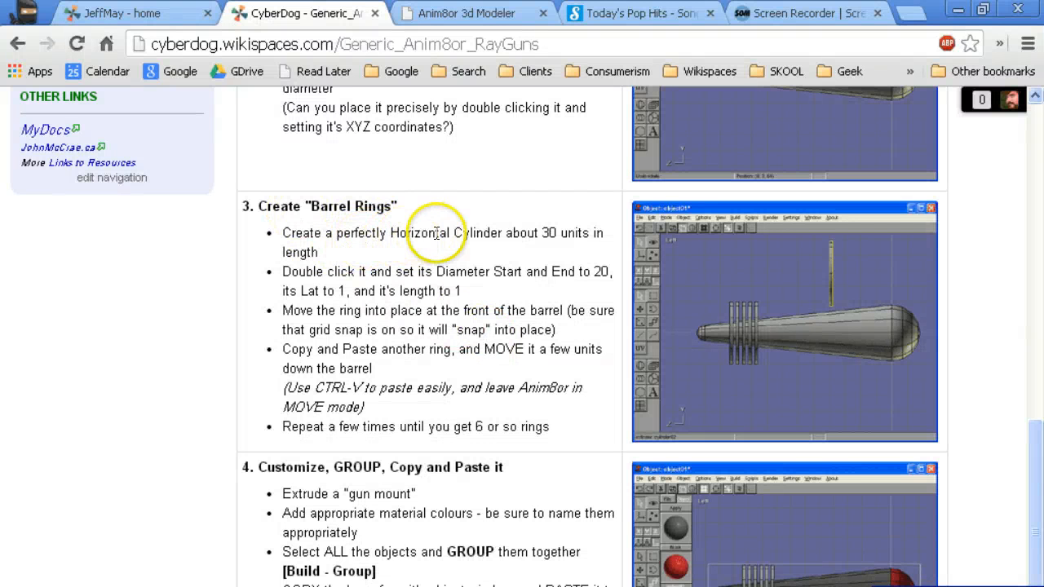
mouse_move(545, 257)
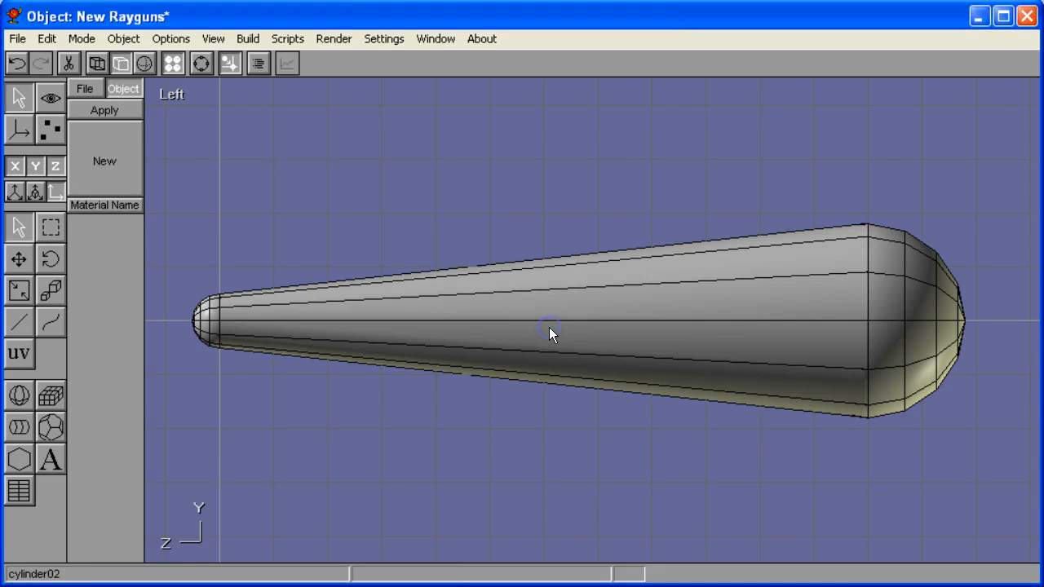
Make cylinder03 a thin ring disk: diameter 20 at both ends, Lat 1, short length
click(555, 333)
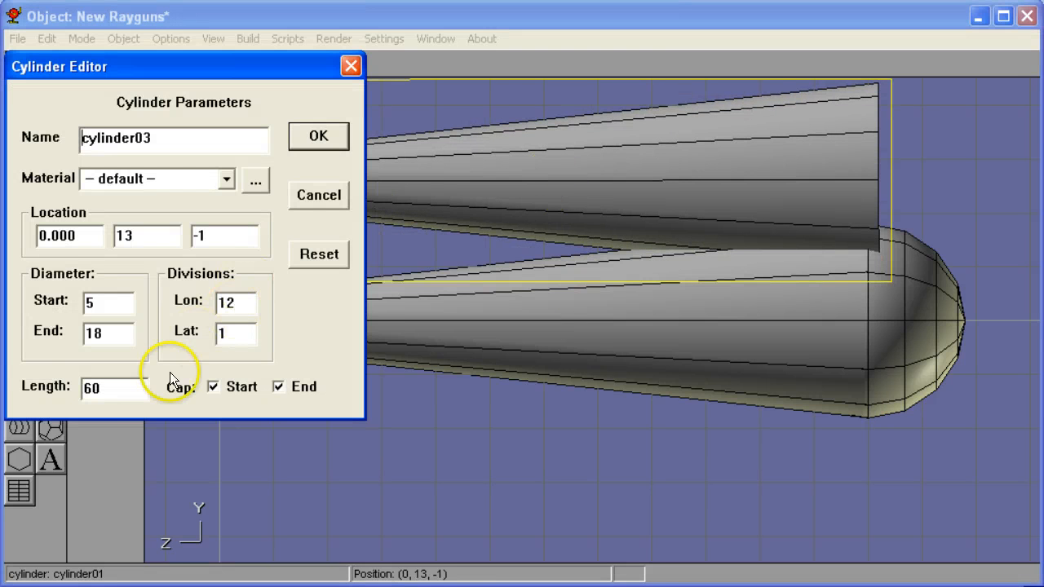
click(318, 136)
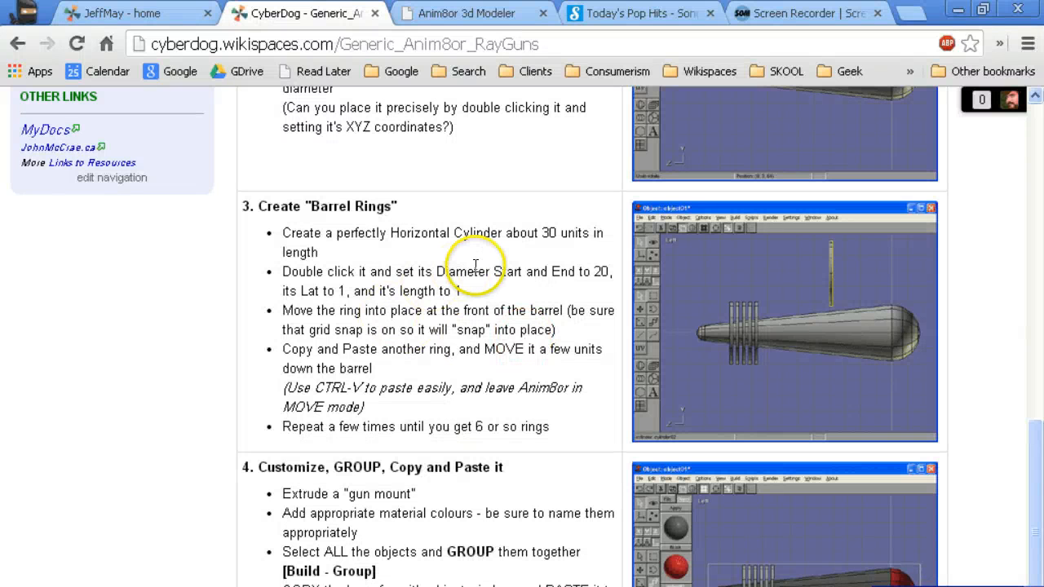
mouse_move(390, 253)
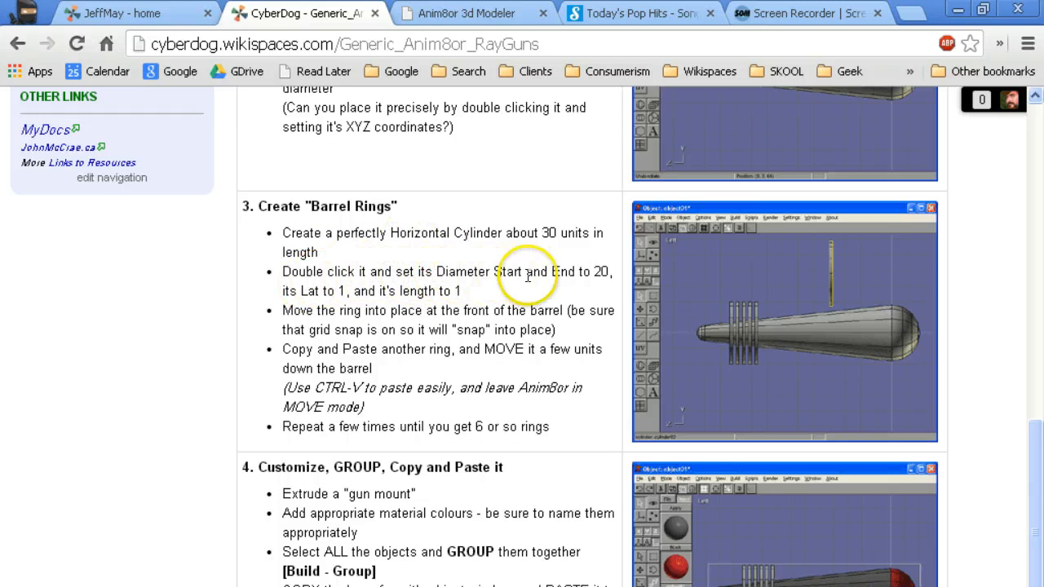
mouse_move(320, 290)
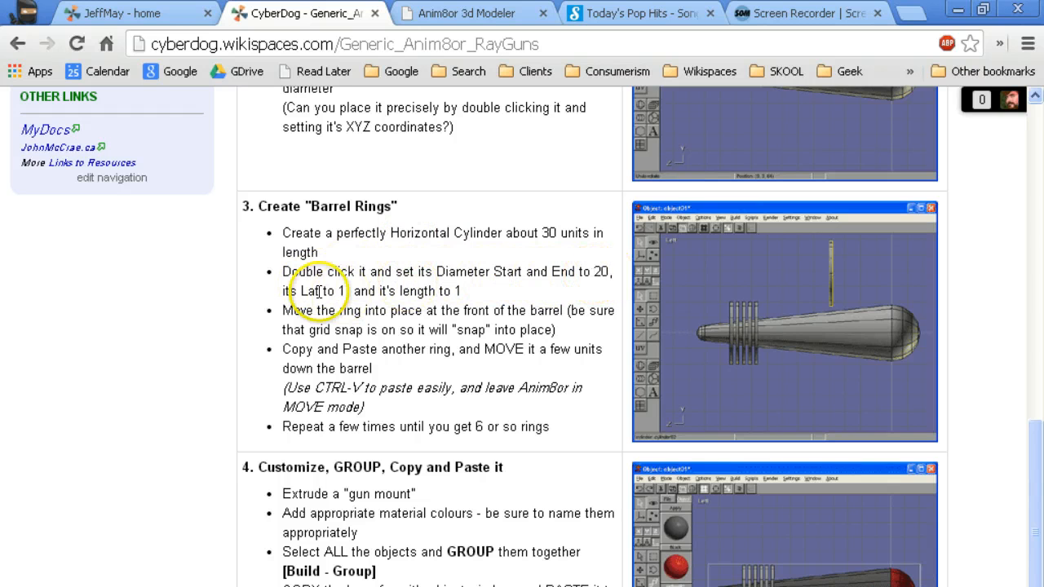
mouse_move(447, 289)
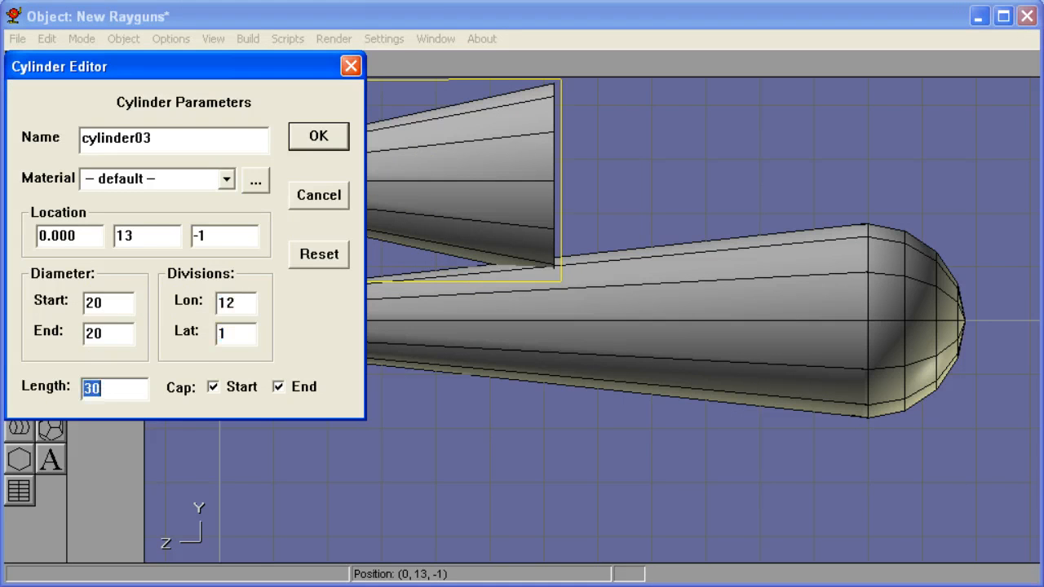
click(317, 135)
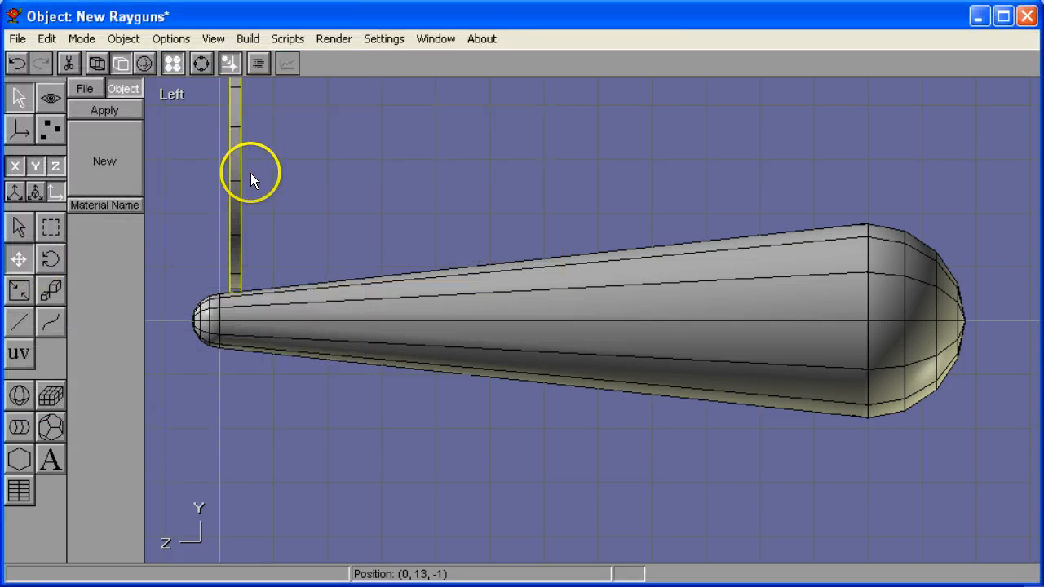
Move the diameter-20, length-1 ring disk onto the barrel and slide pasted copies along it to make five rings
drag(235, 176, 255, 294)
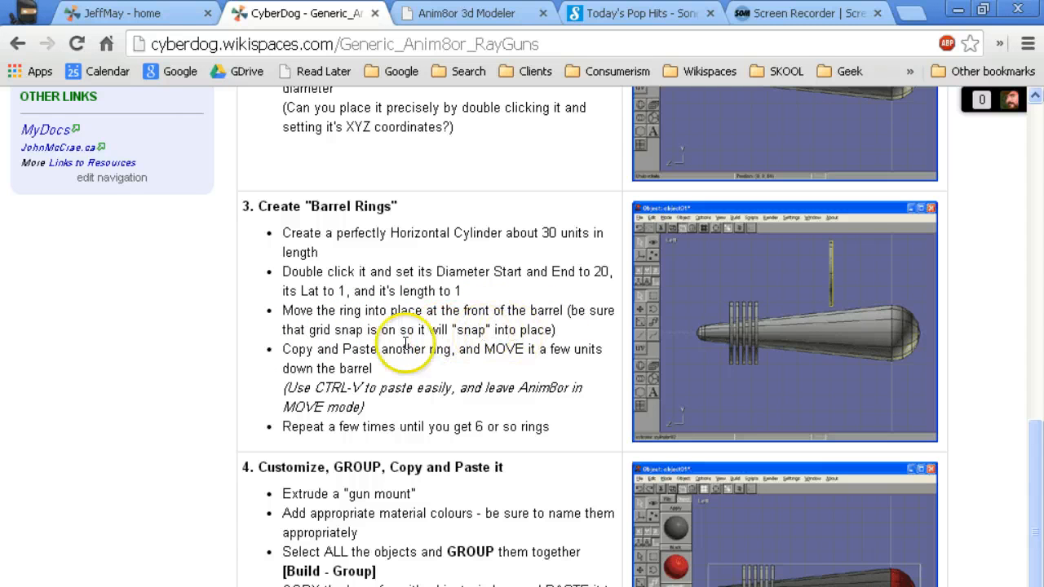
mouse_move(530, 361)
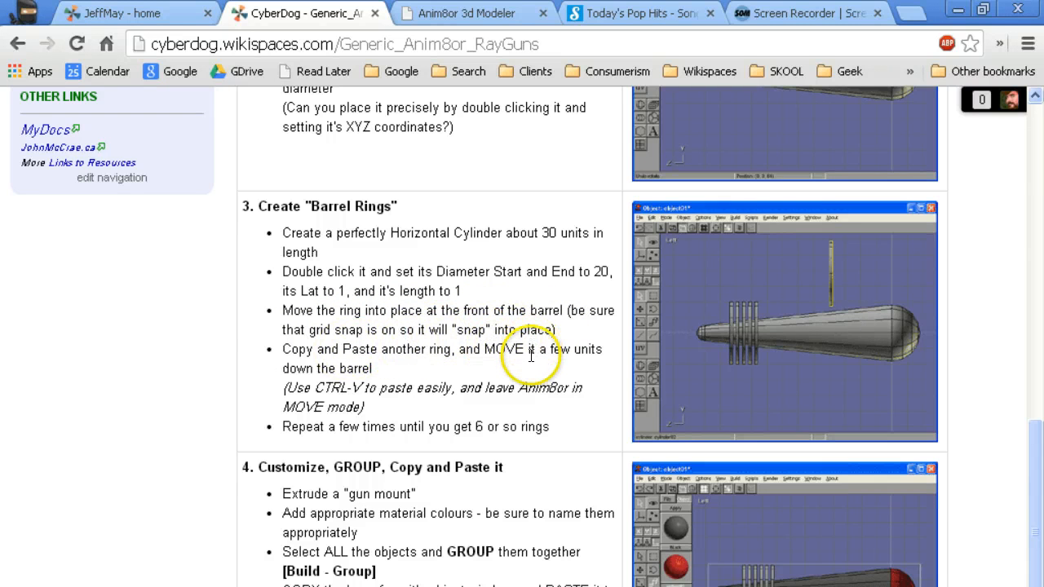
mouse_move(428, 397)
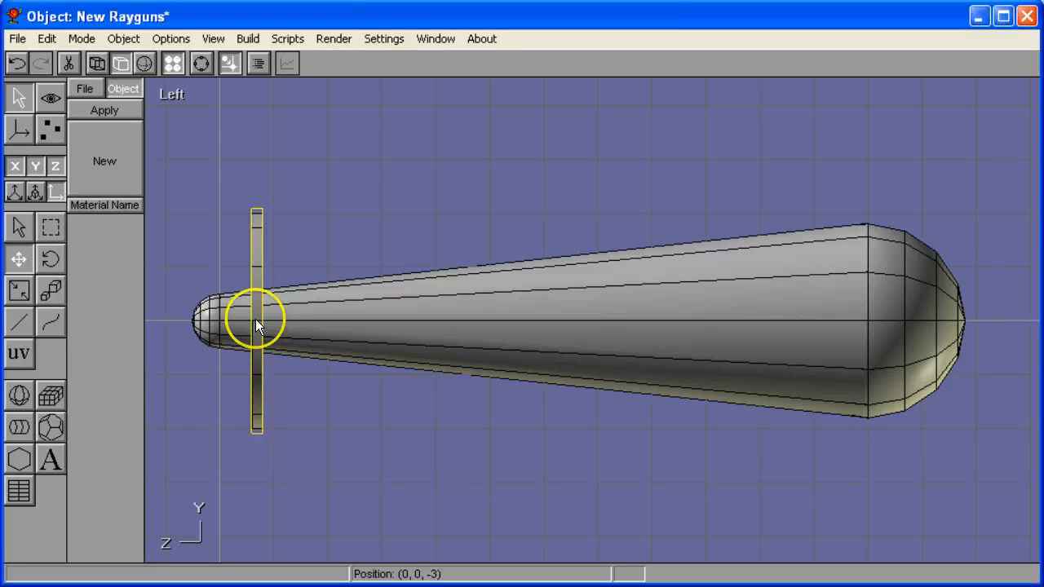
drag(257, 318, 270, 318)
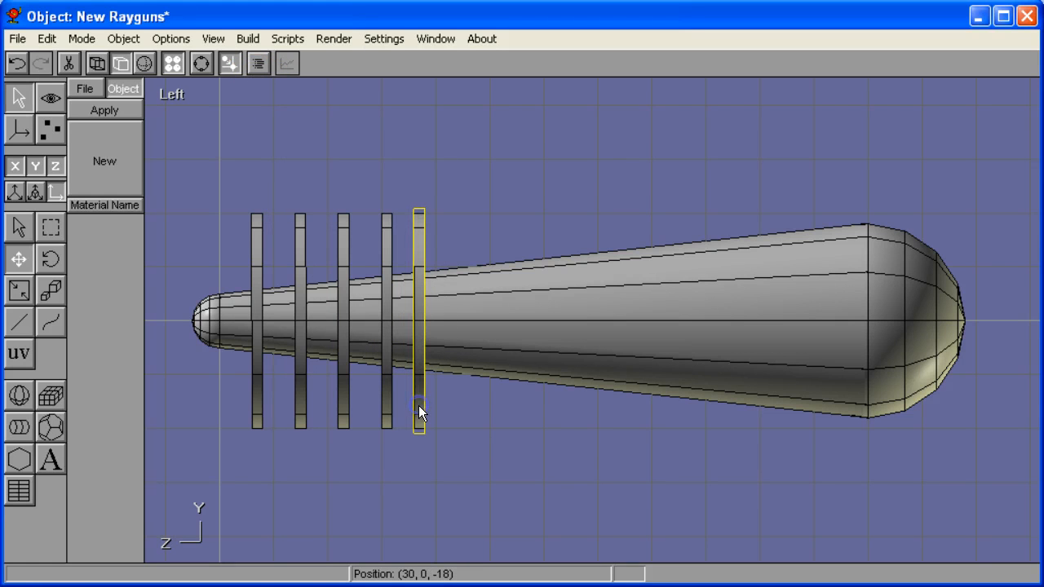
drag(418, 411, 431, 361)
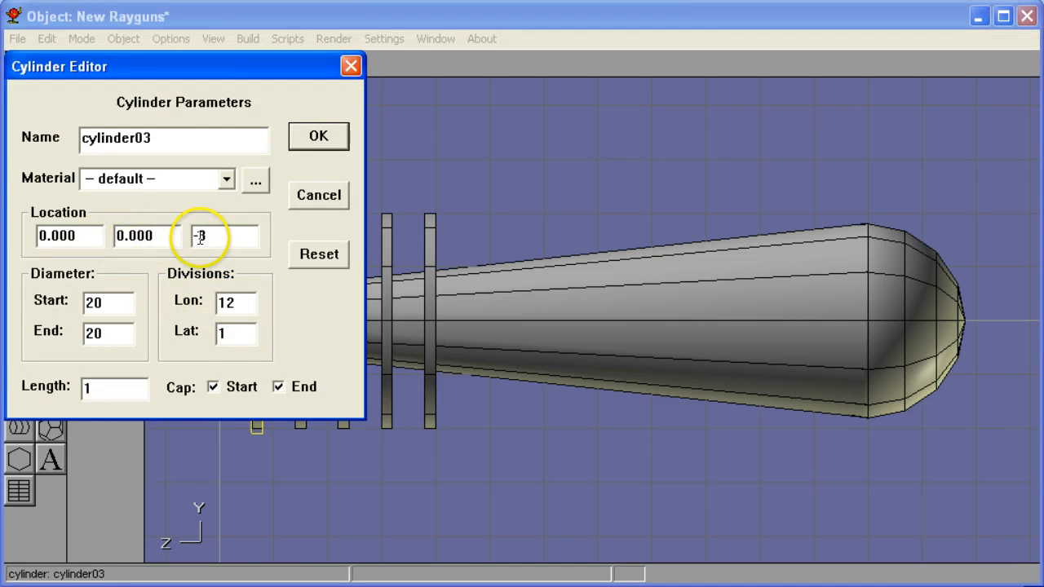
Adjust two rings' position coordinates so the five rings stand evenly along the narrow half
click(318, 135)
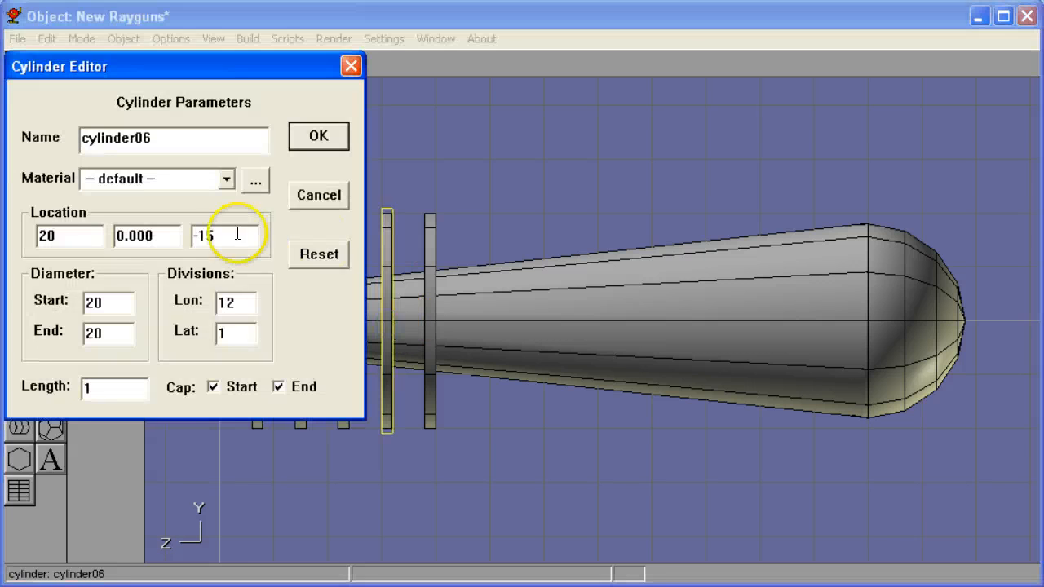
click(318, 136)
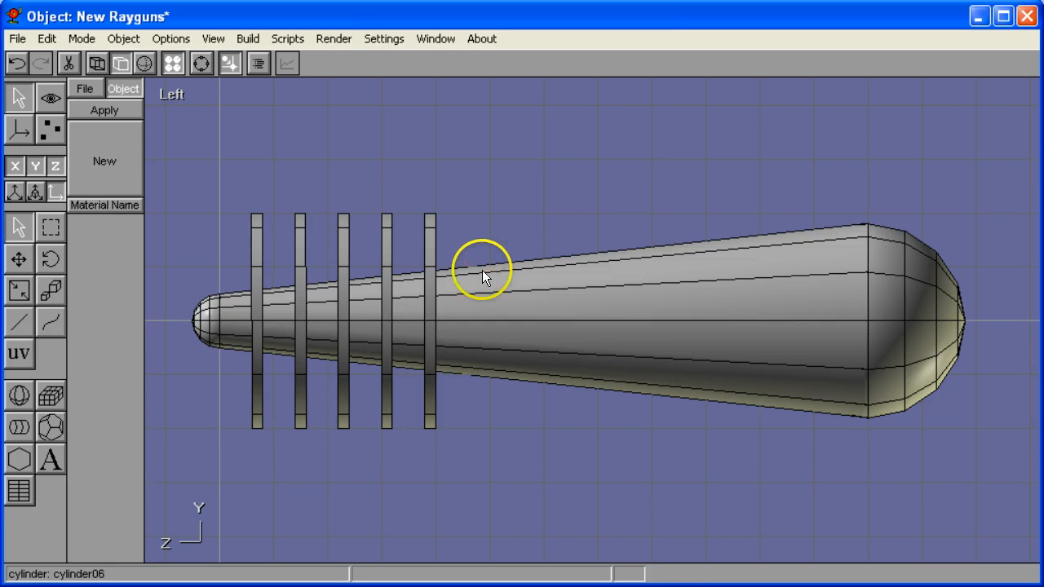
Edit the rings' x Location values in the Cylinder Editor so they pack tightly around the barrel front
drag(482, 269, 580, 330)
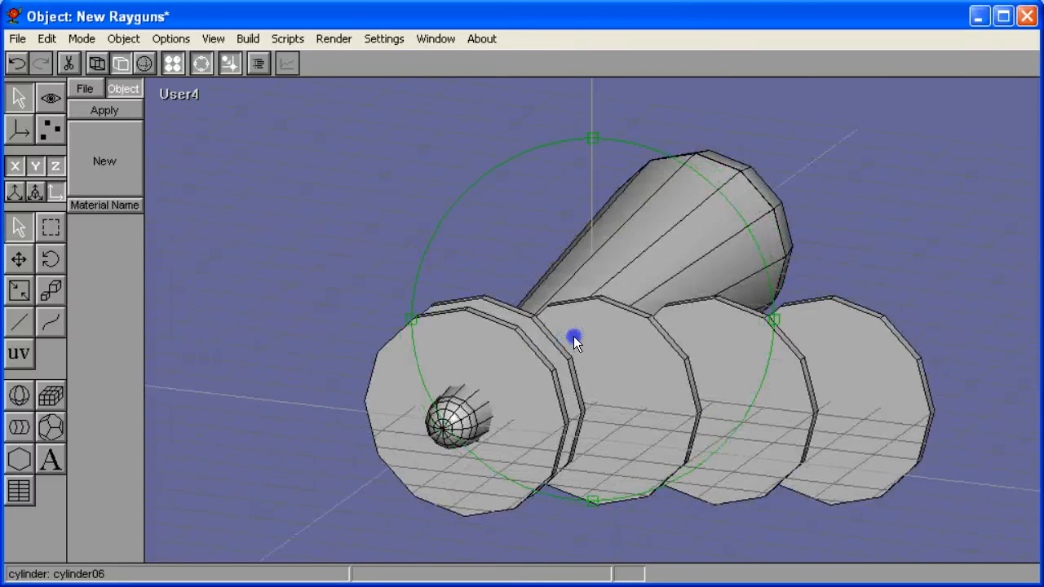
drag(574, 338, 555, 343)
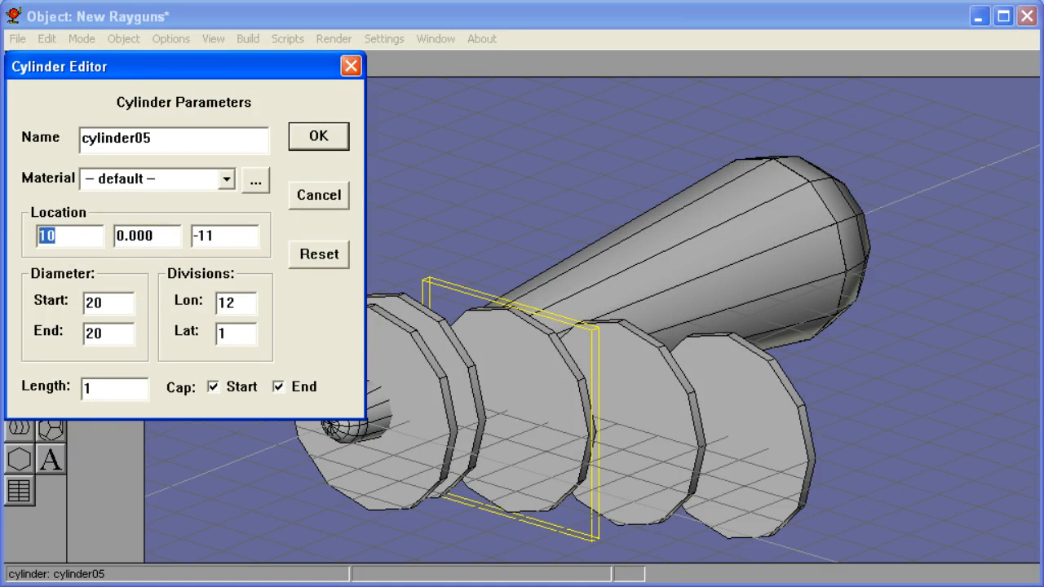
click(317, 135)
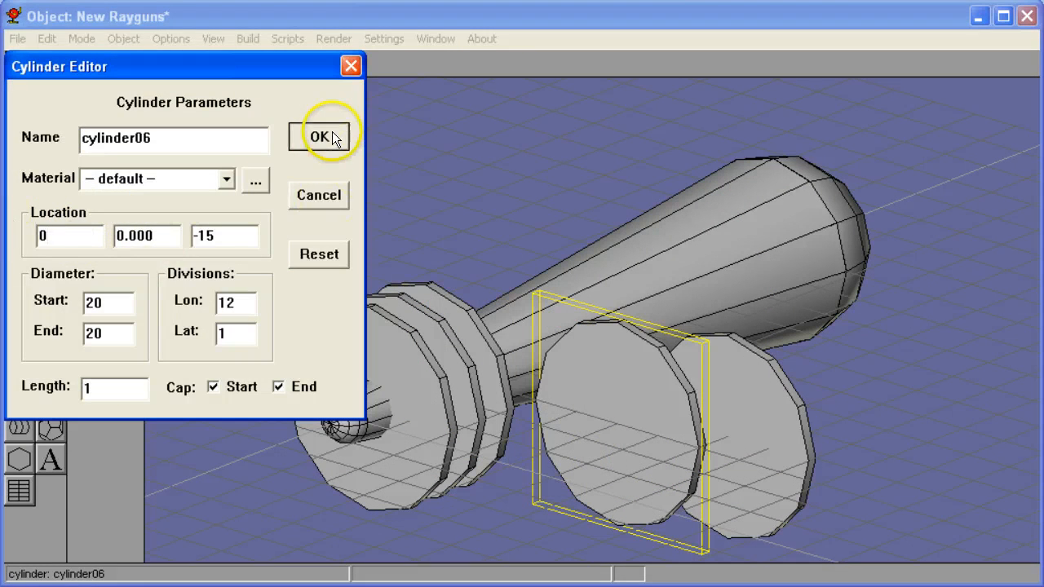
click(319, 135)
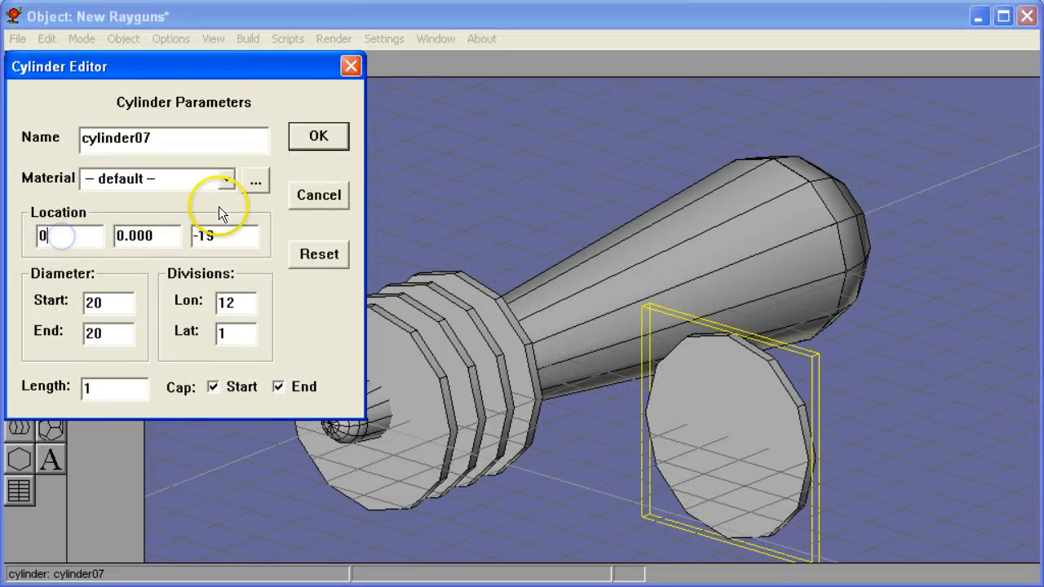
click(319, 136)
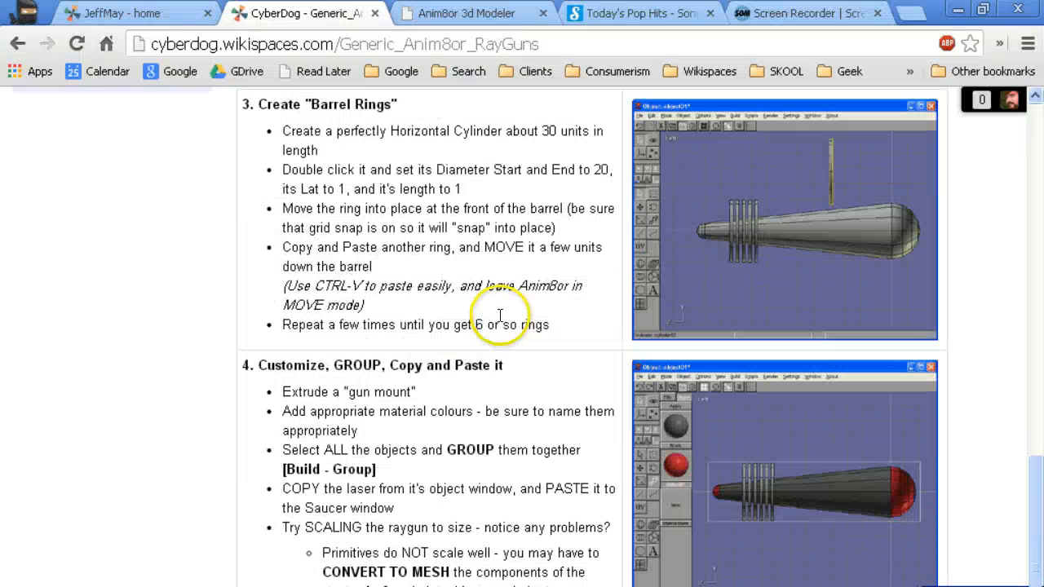
Scroll the CyberDog tutorial down to step 4, Customize, GROUP, Copy and Paste it
scroll(down, 3)
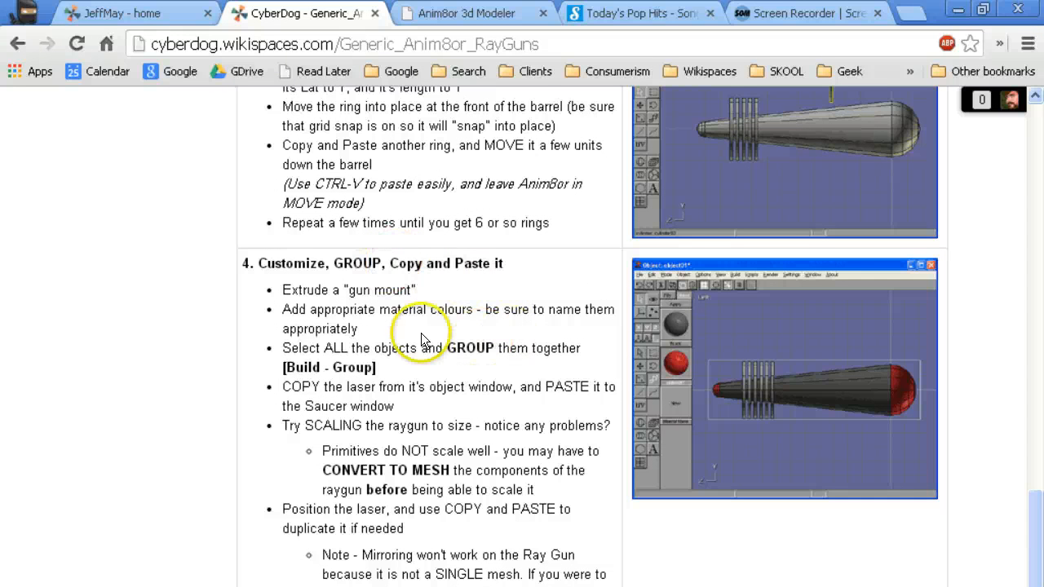
scroll(down, 3)
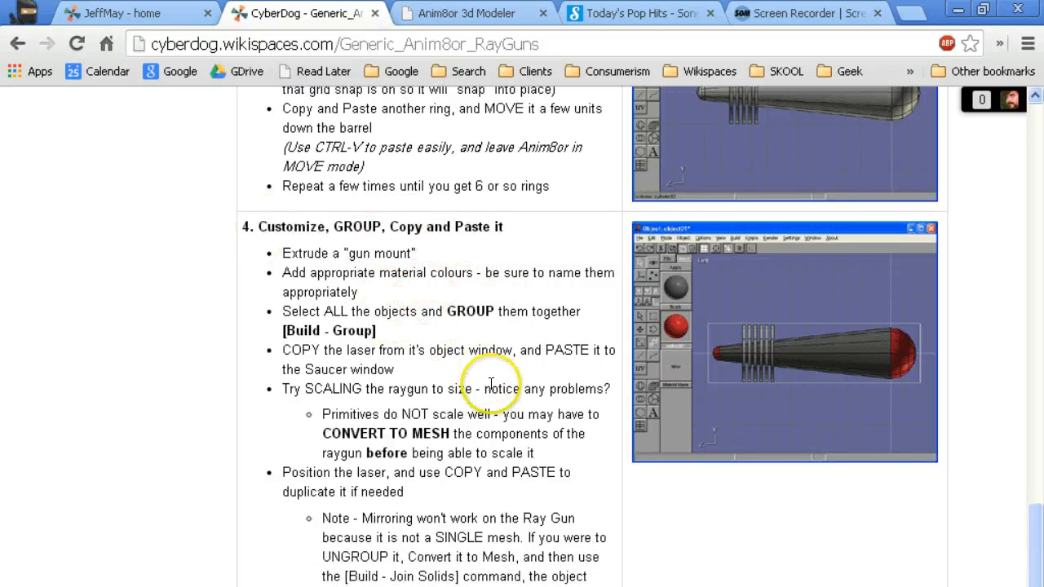
double_click(388, 434)
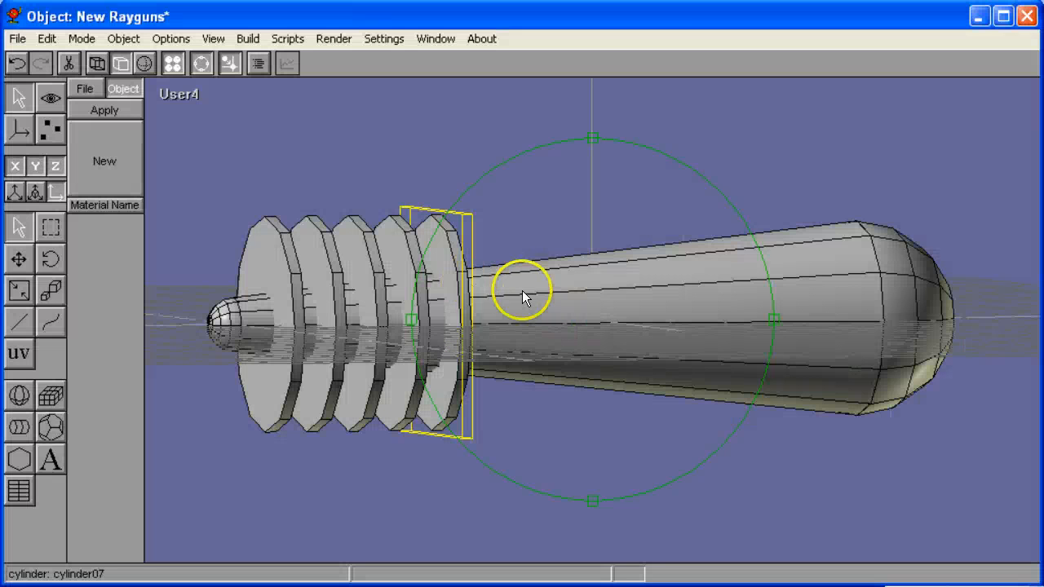
mouse_move(447, 225)
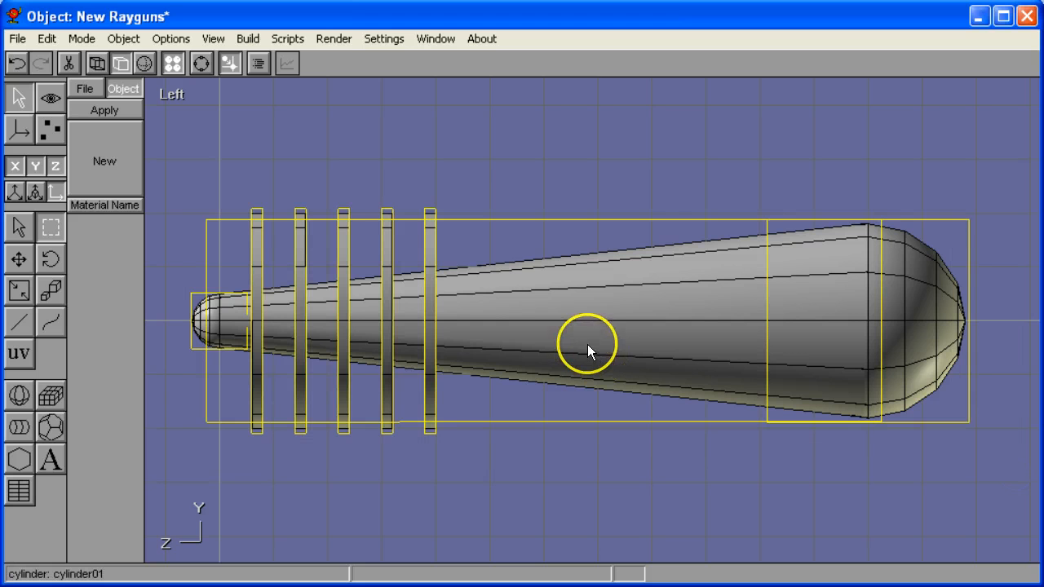
Group the barrel, end caps and rings into one ray gun via Build > Group
click(241, 40)
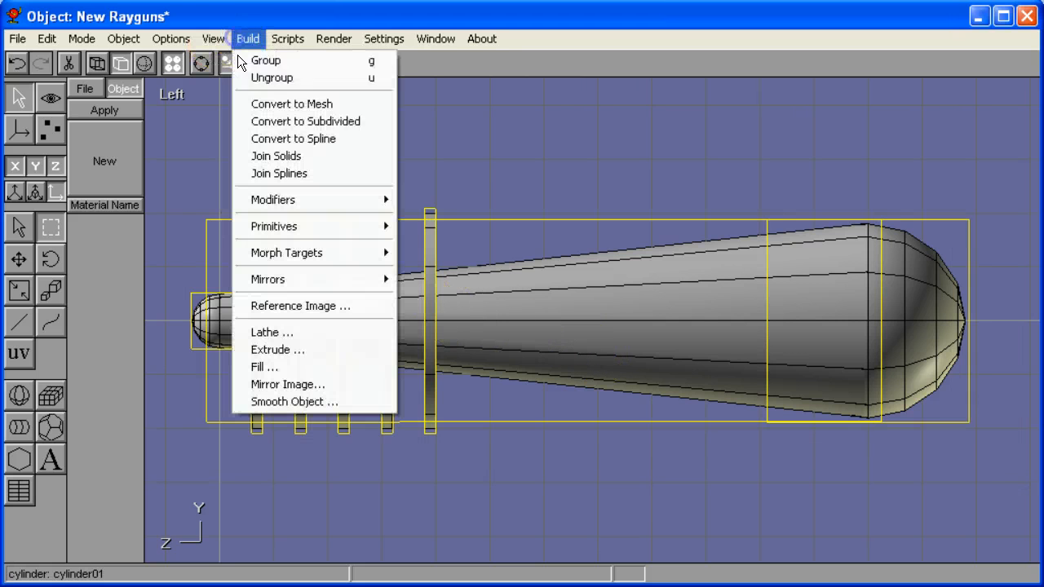
click(516, 253)
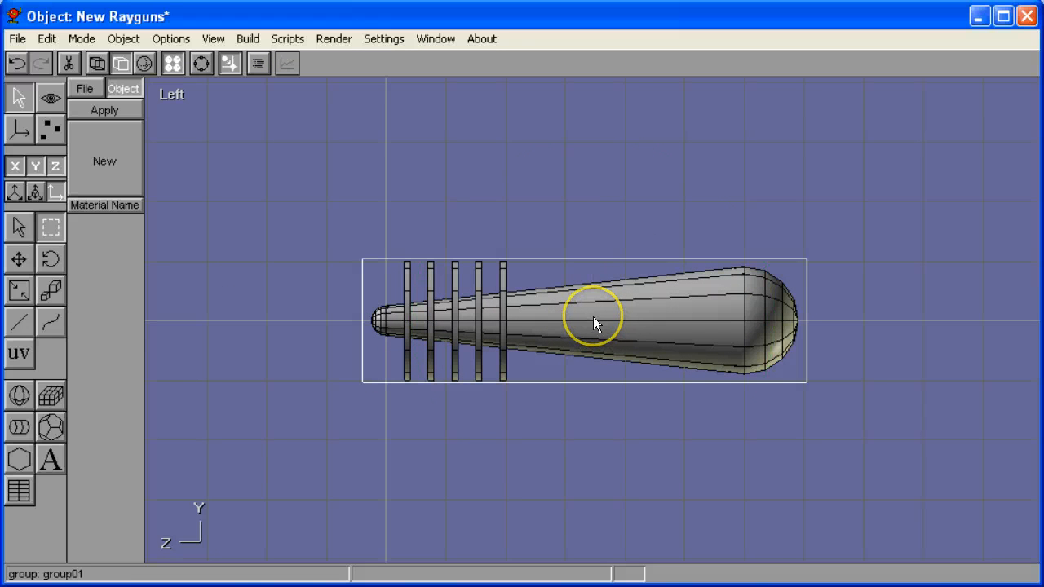
mouse_move(597, 333)
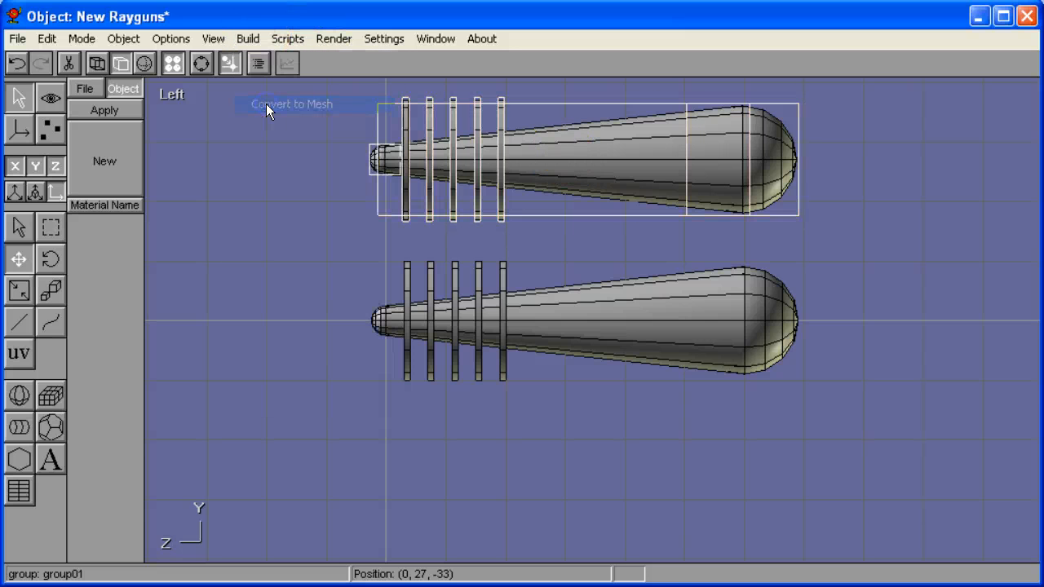
Convert the duplicated ray gun copy to mesh with Build > Convert to Mesh
click(248, 39)
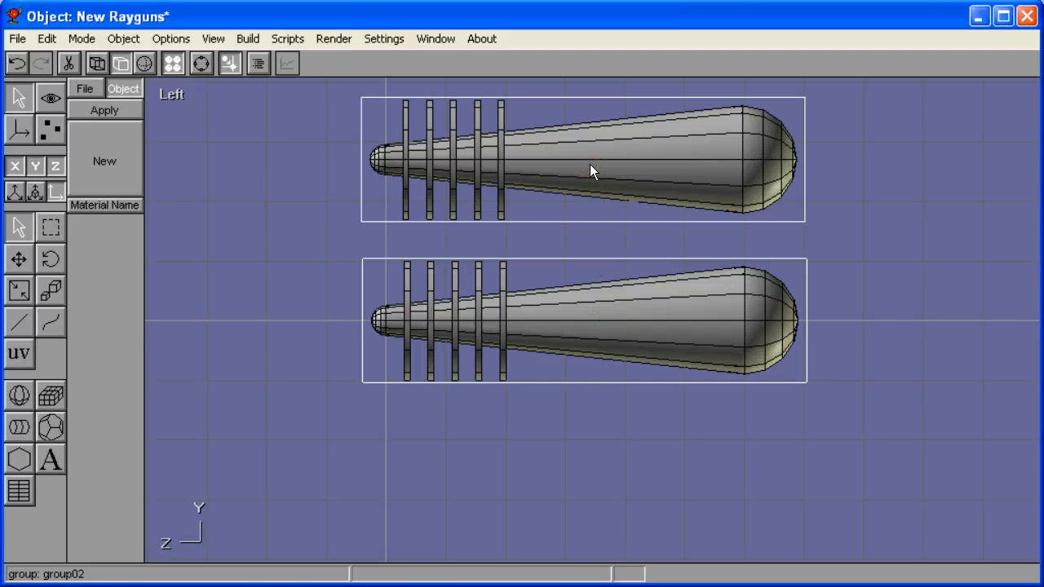
click(130, 39)
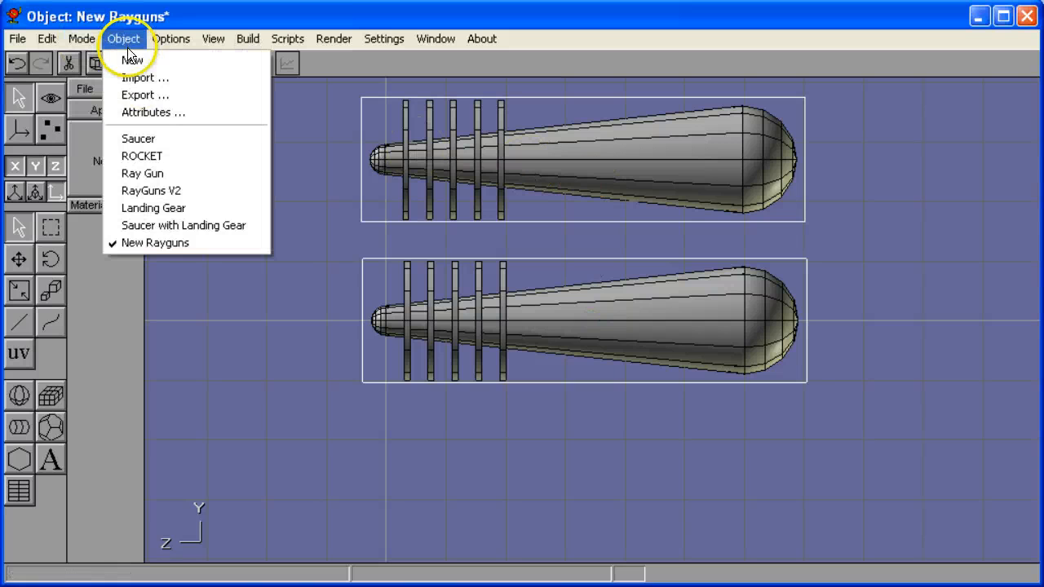
Paste both ray guns into the Saucer object and scale them down to half size
click(137, 137)
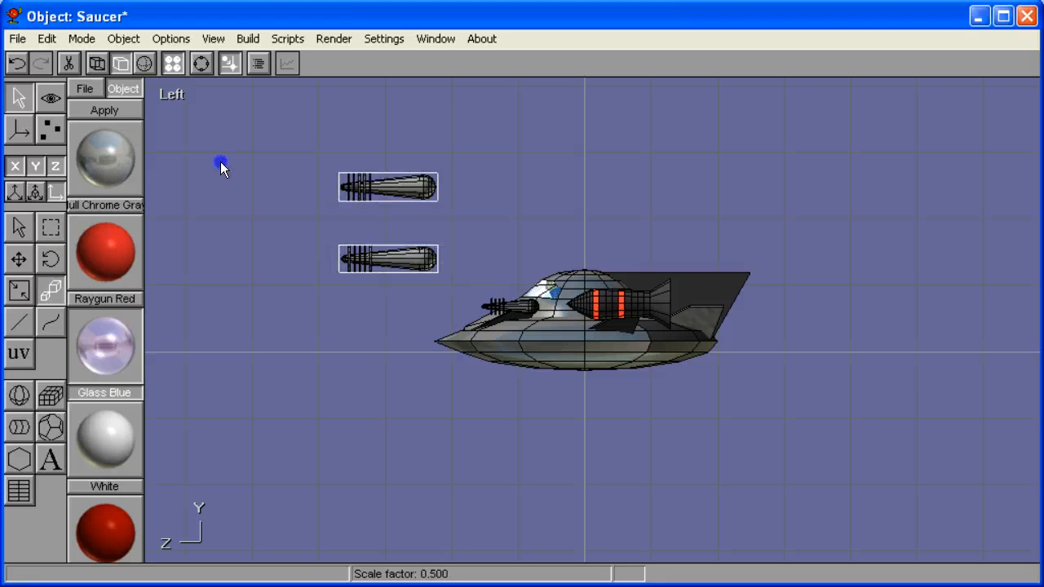
click(395, 195)
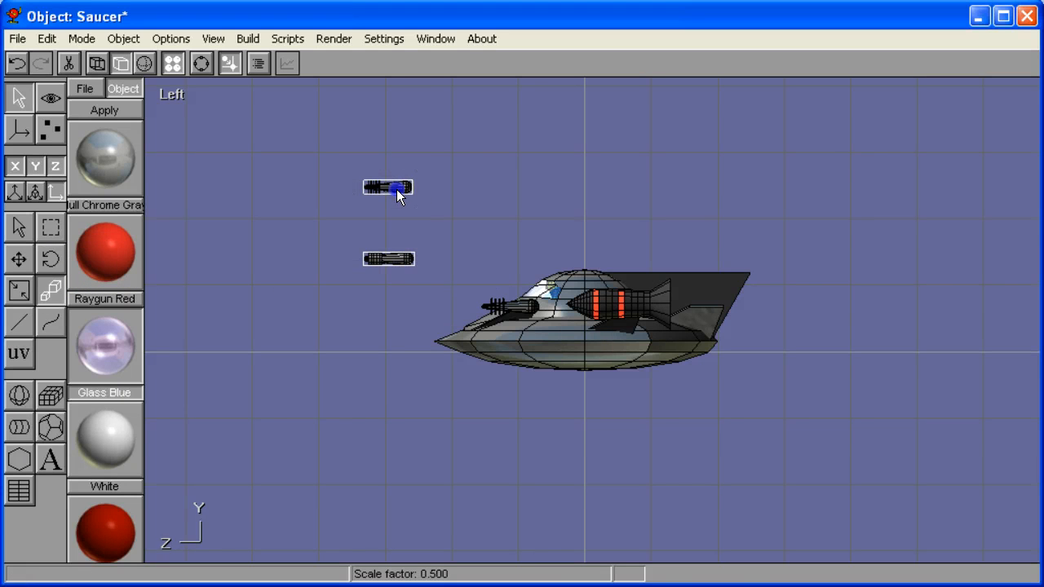